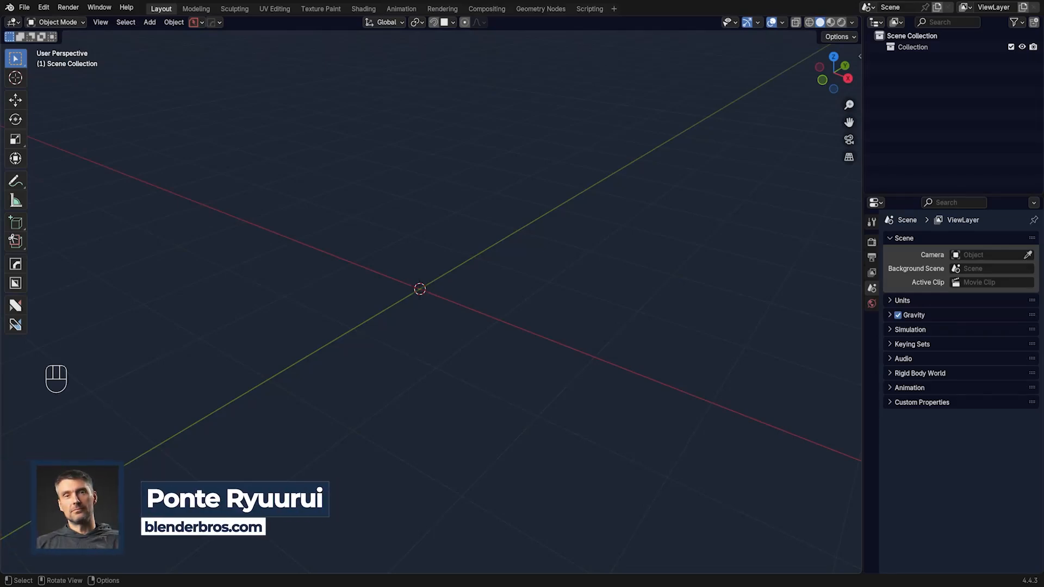
- Add a cylinder from the Mesh add menu and give it a HardOps bevel
key(shift+a)
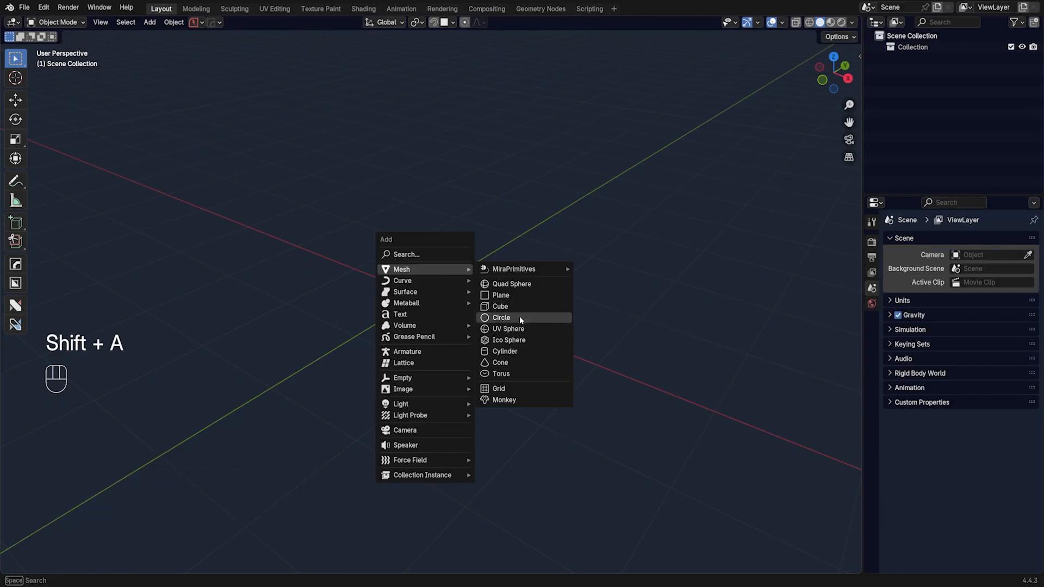
click(504, 350)
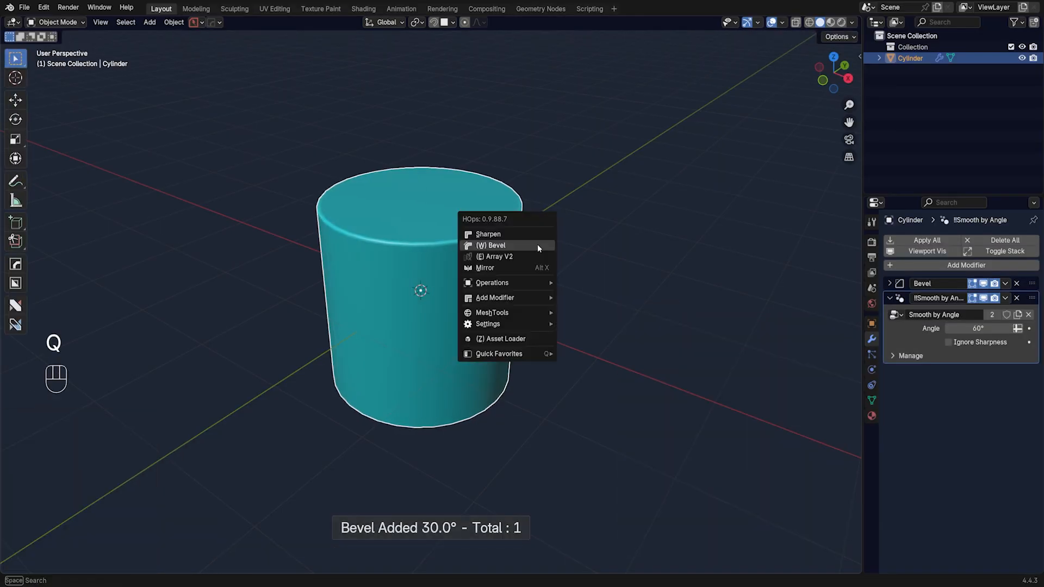
- Bevel the cylinder with 7 segments, 0.2456 m width and 0.70 profile, then expand Profile
click(490, 245)
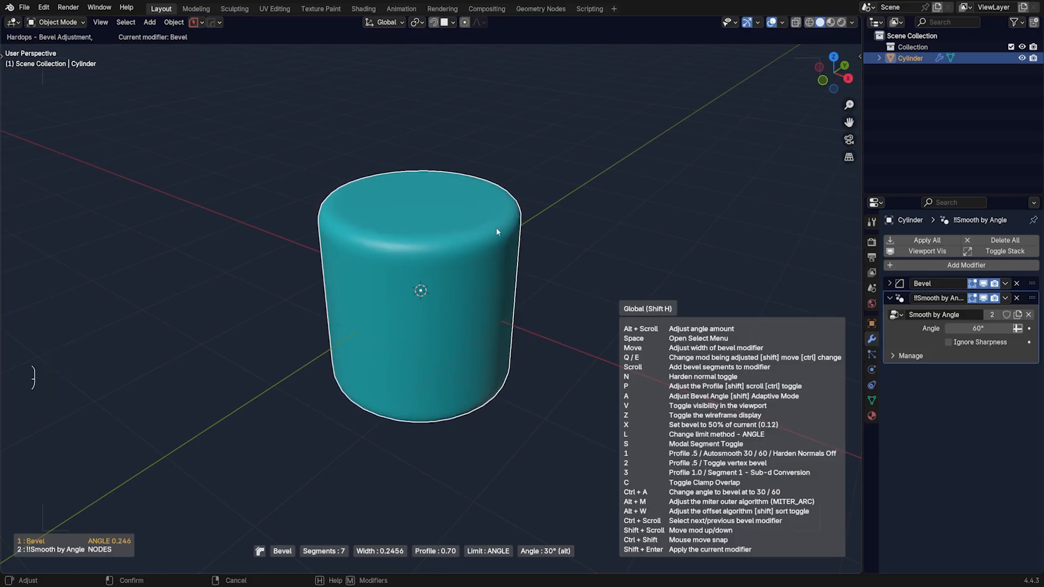
key(Return)
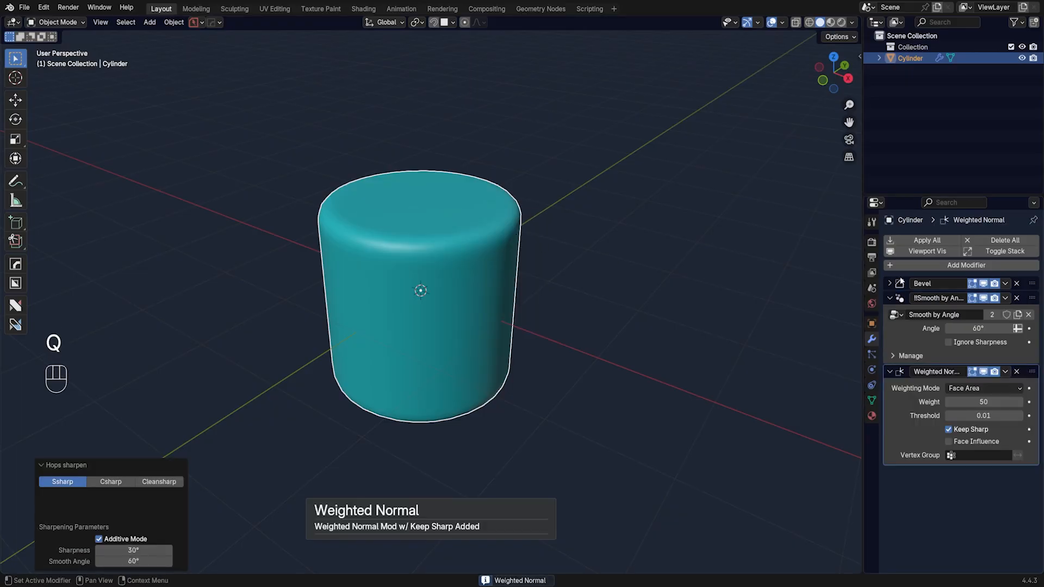
click(889, 283)
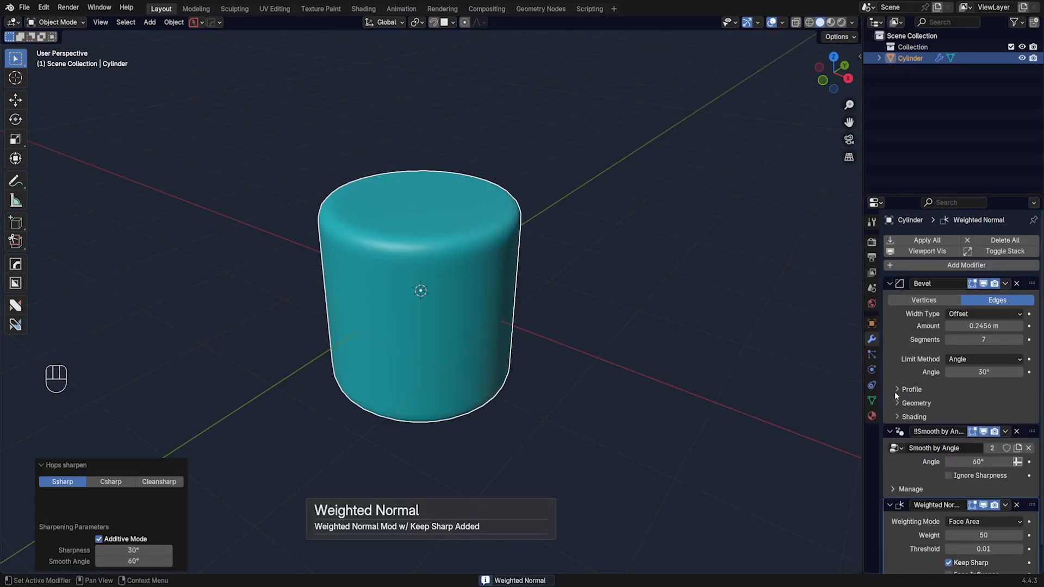
click(909, 389)
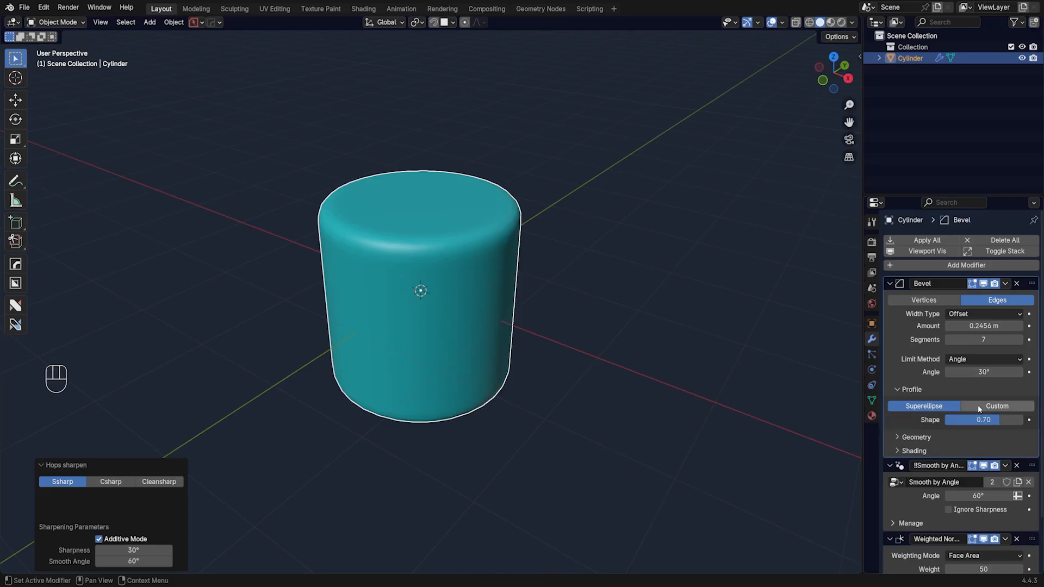
- Switch the bevel to a Custom profile and drag its curve points into a hard step
click(997, 406)
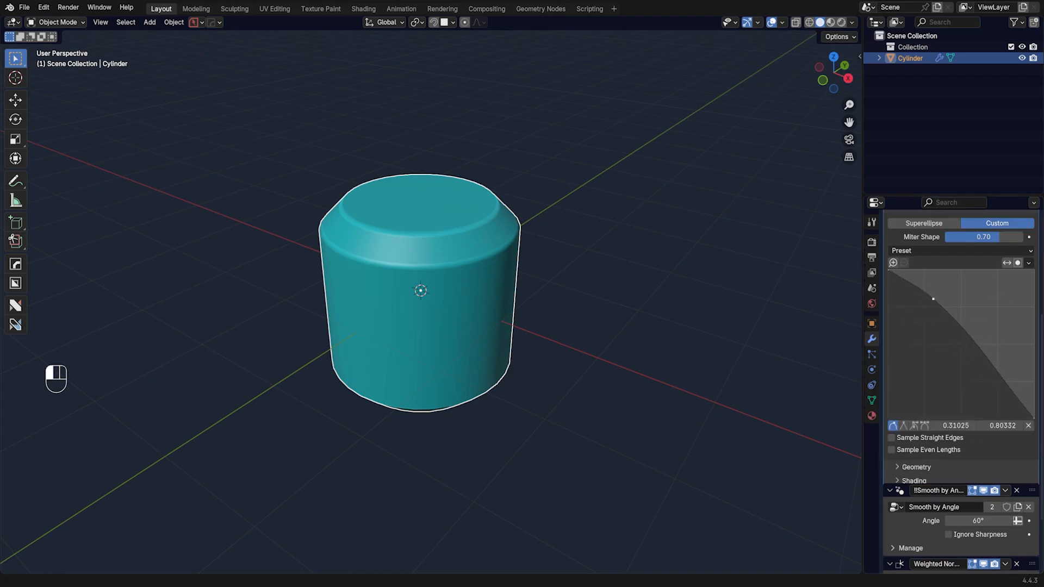
drag(932, 299, 985, 340)
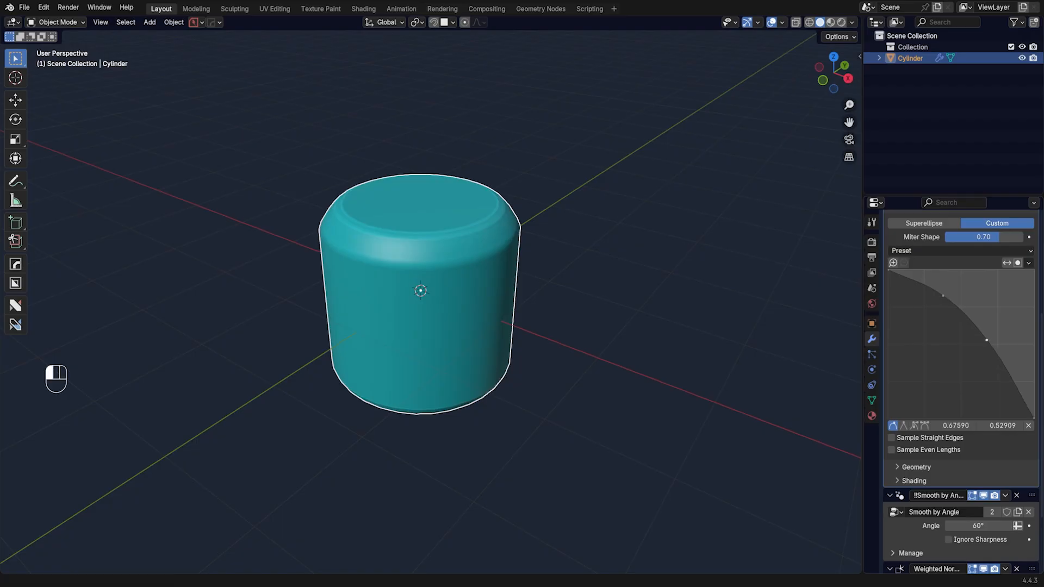
drag(986, 340, 945, 297)
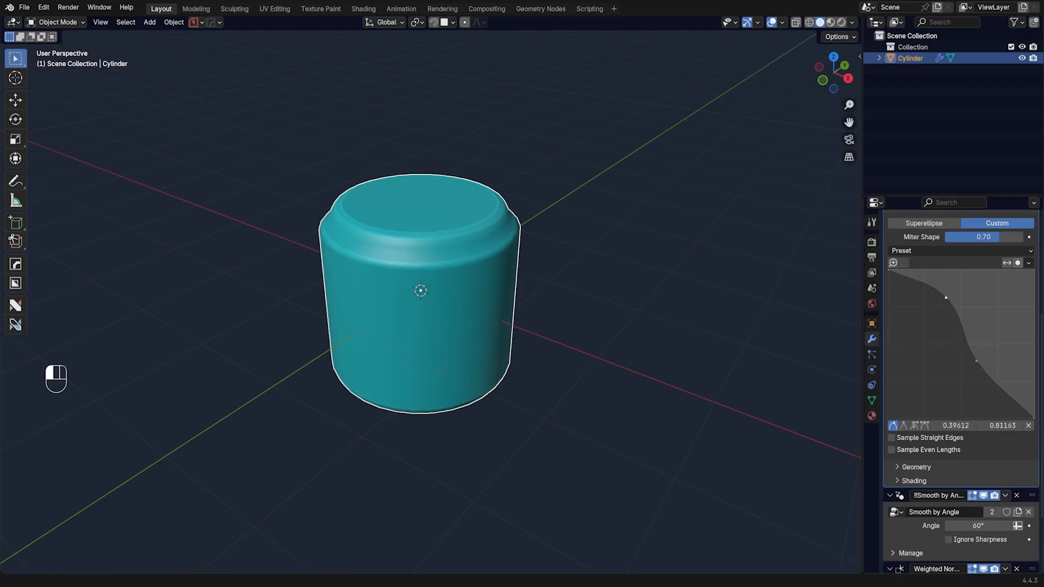
drag(945, 297, 958, 306)
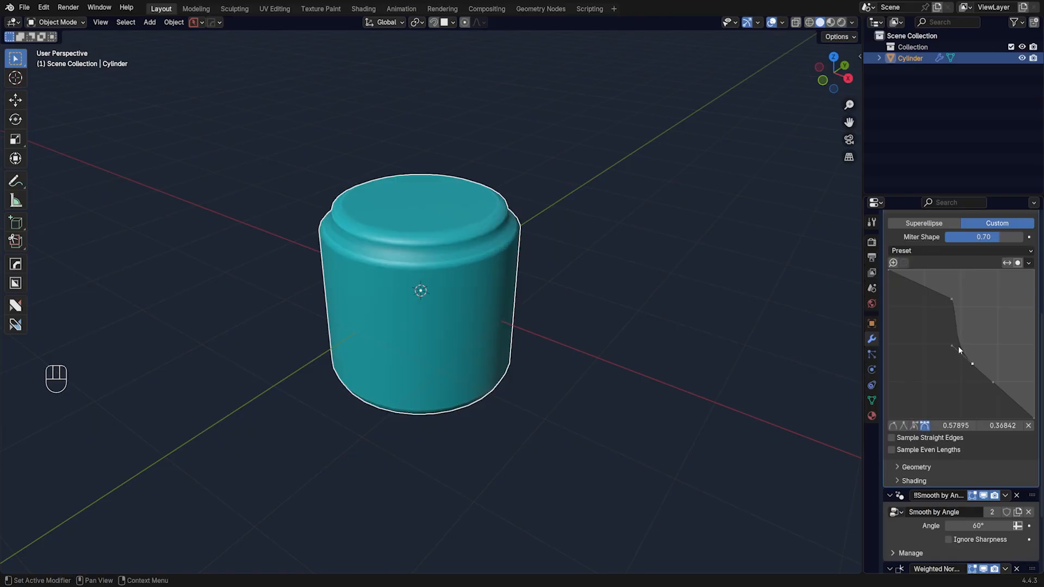
drag(972, 364, 956, 340)
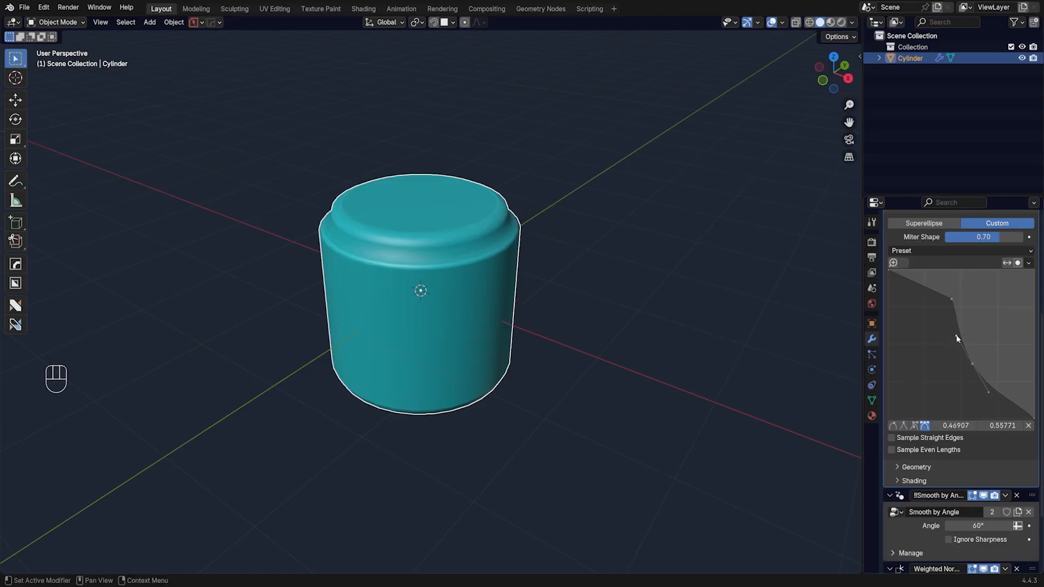
key(q)
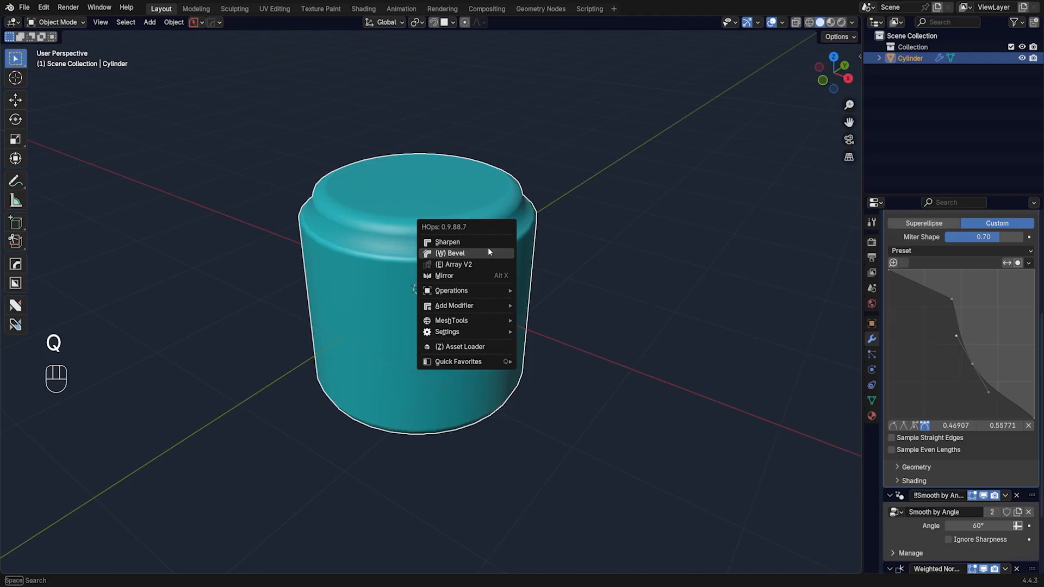
click(451, 252)
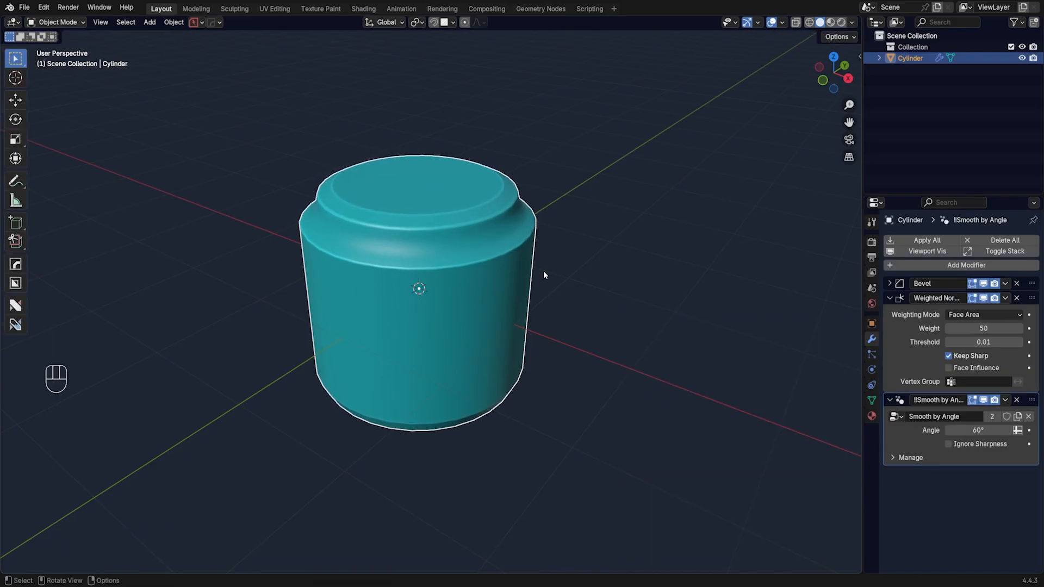
- Add one subdivision level, raise the bevel segments, then delete the cylinder
key(ctrl+1)
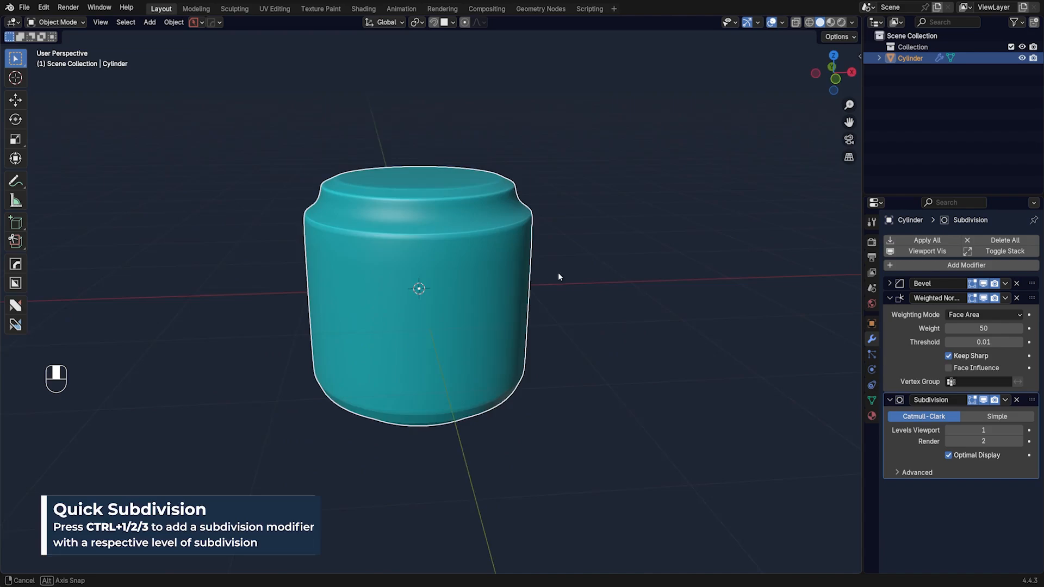
drag(559, 276, 504, 272)
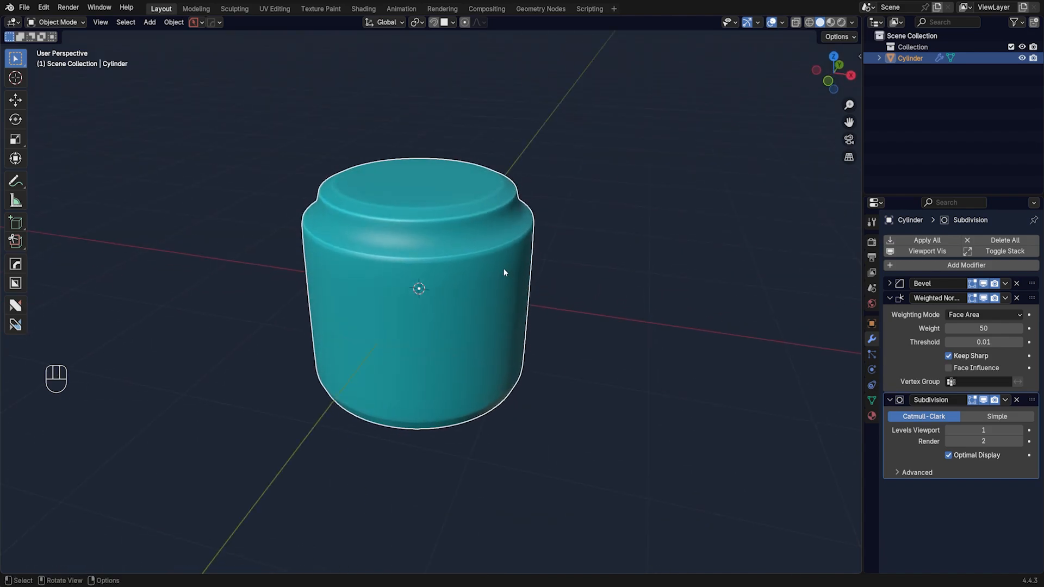
key(x)
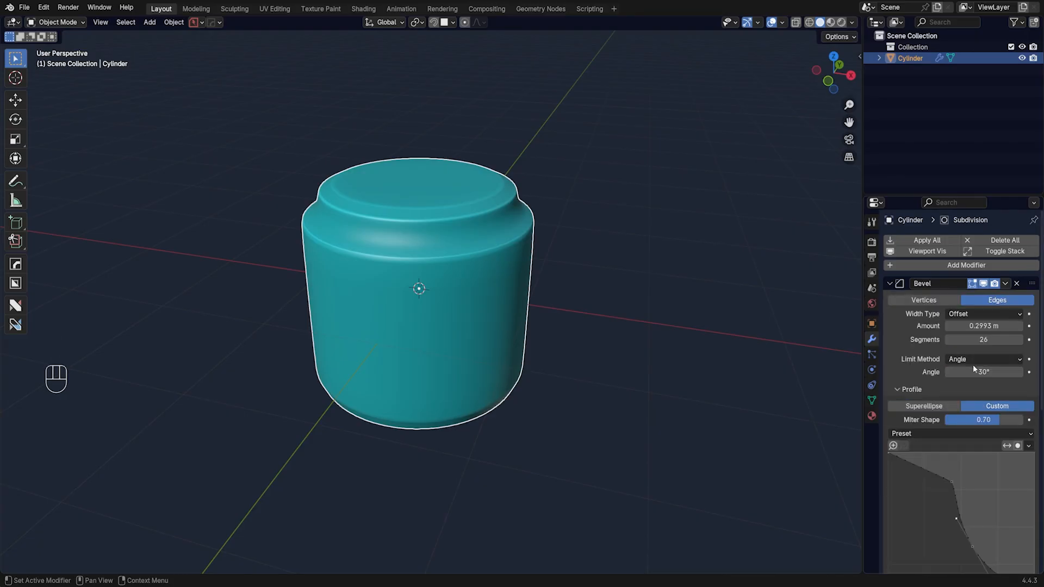
scroll(down, 3)
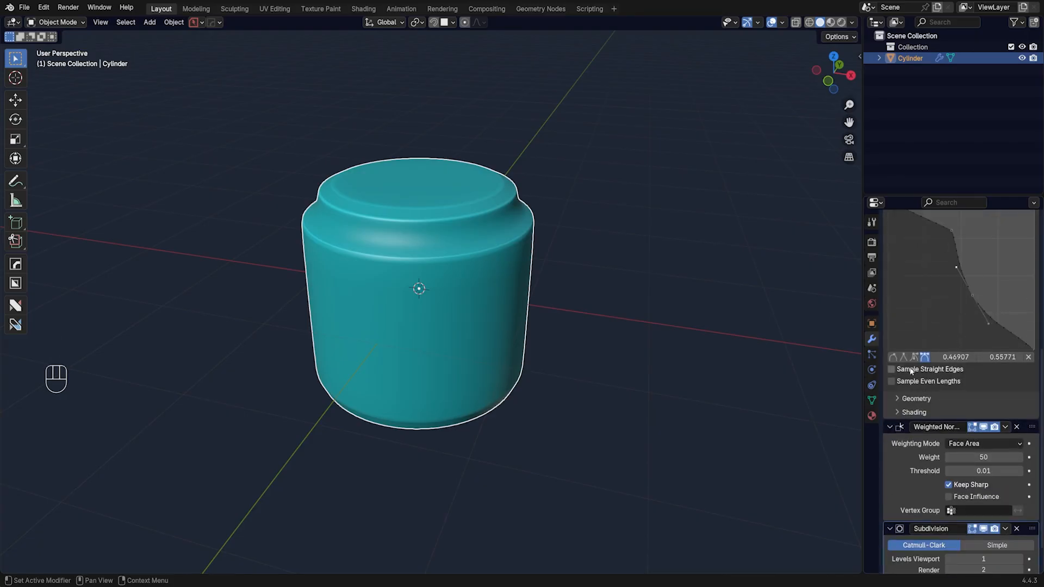
key(x)
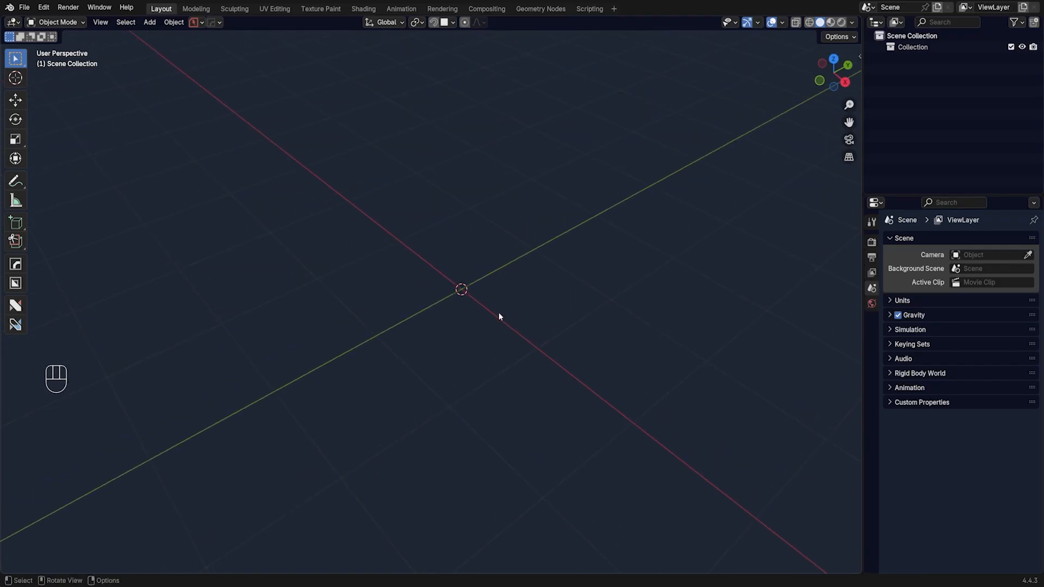
- Add a plane and bevel one corner vertex with the stepped custom profile
key(shift+a)
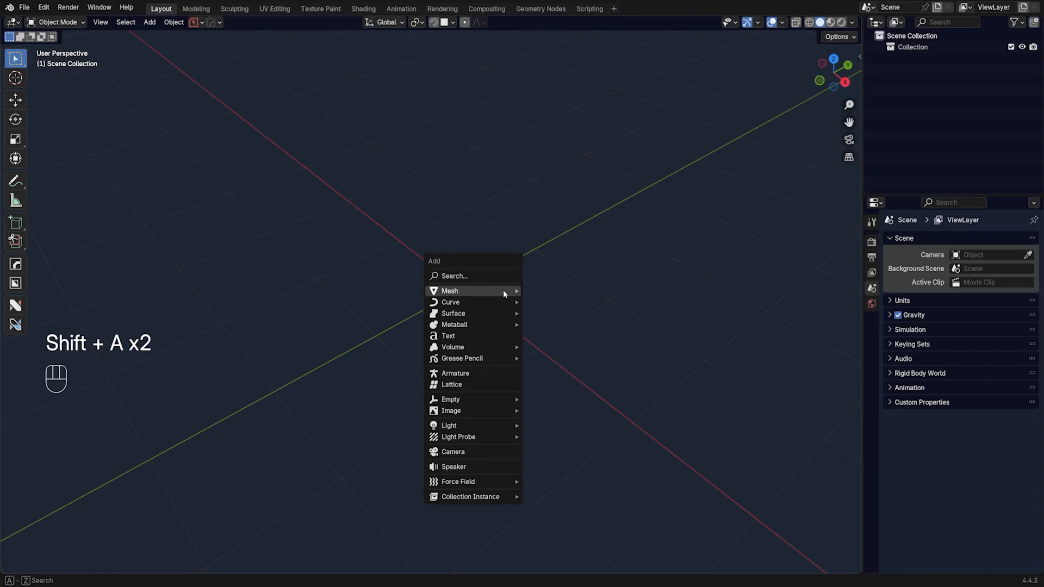
click(450, 291)
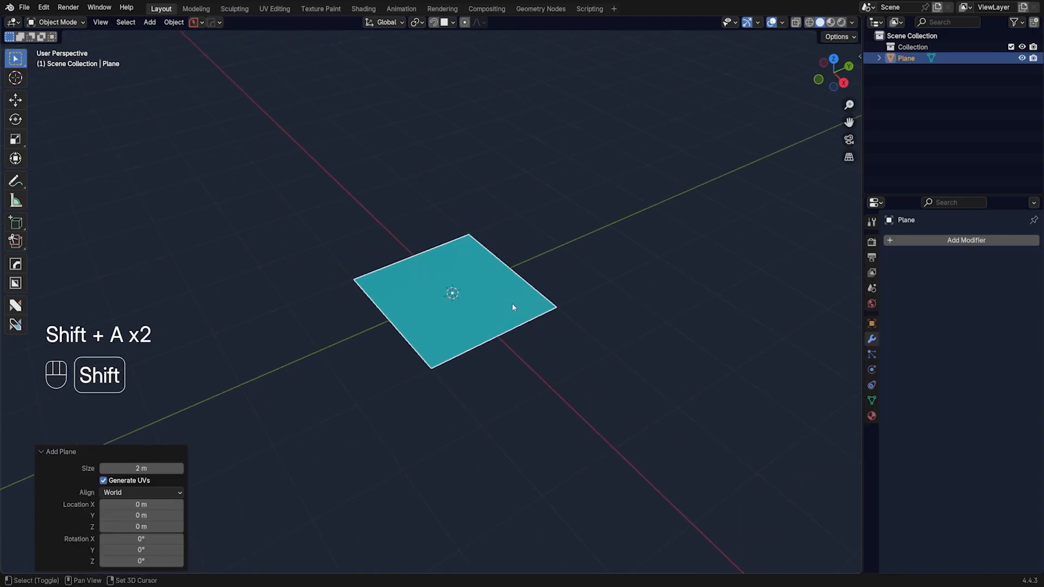
key(Tab)
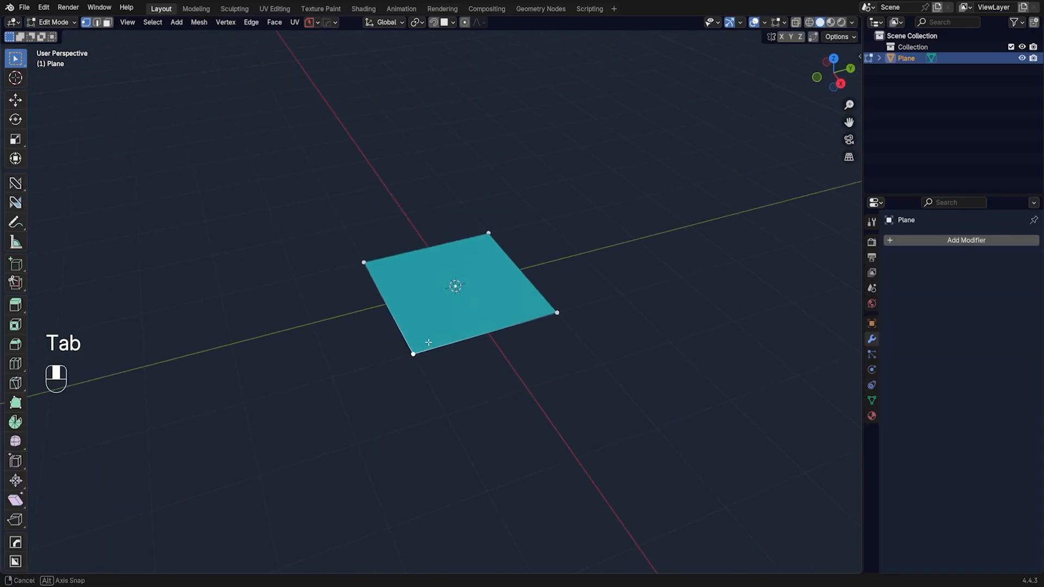
key(Tab)
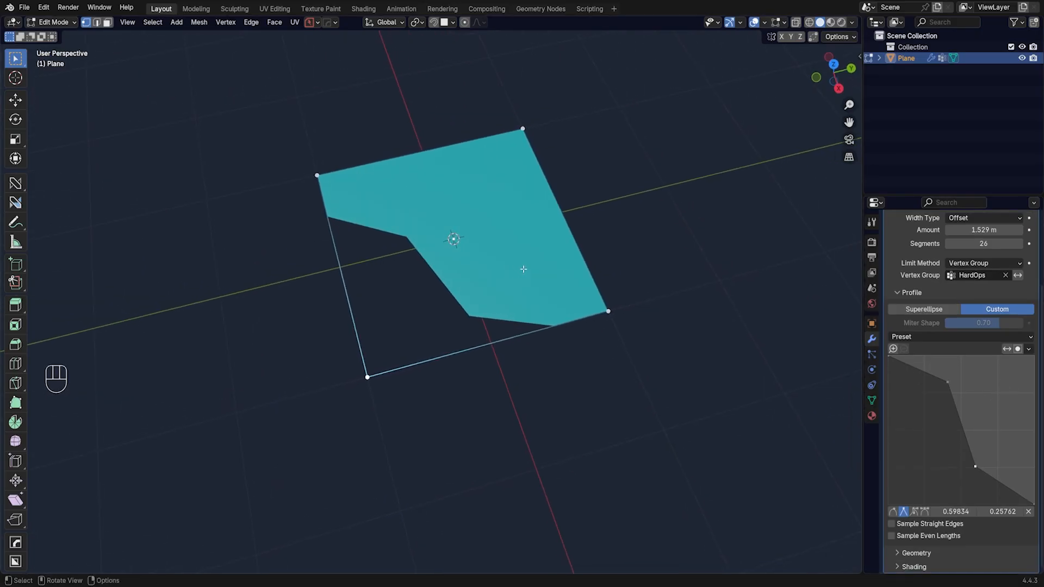
- Expand the custom Profile in HOps Helper and save it as a JSON profile file
key(ctrl+`)
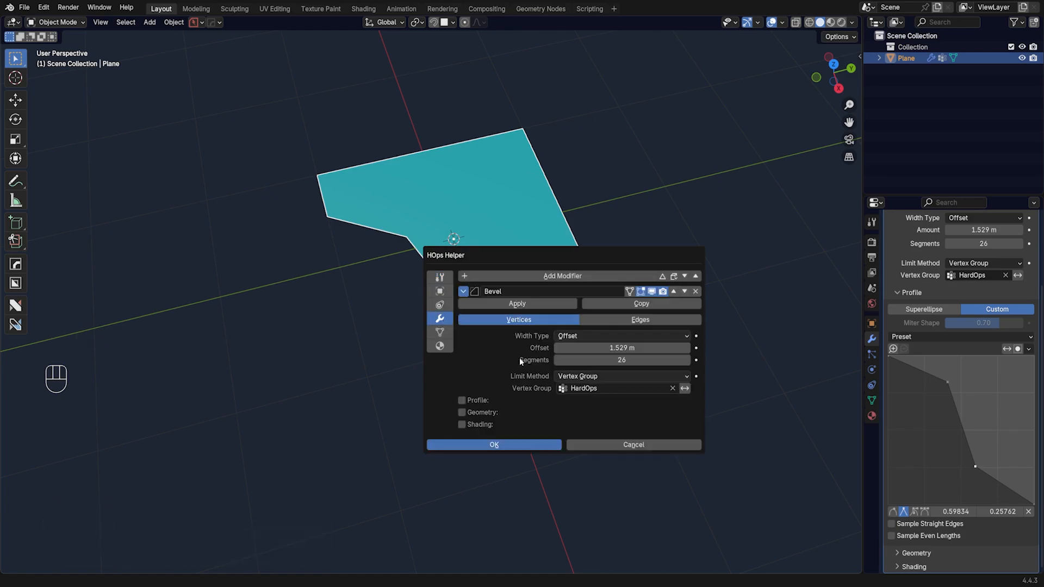
mouse_move(489, 307)
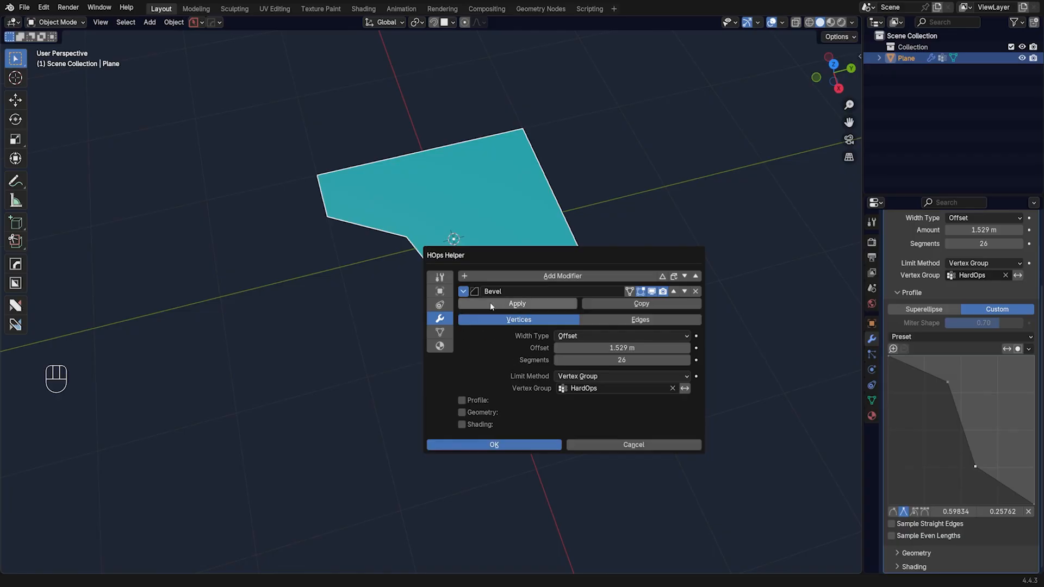
click(462, 400)
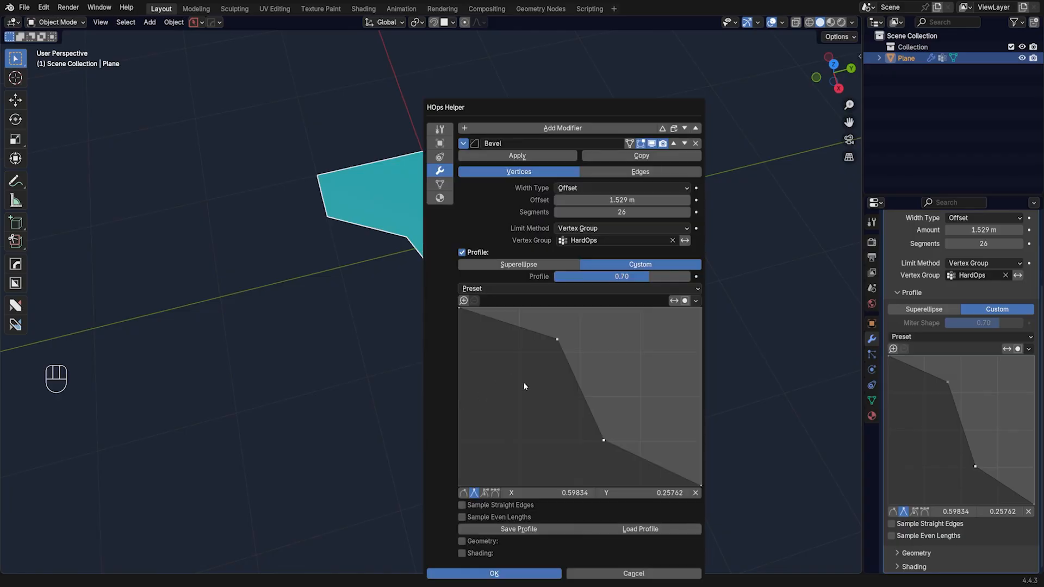
mouse_move(536, 529)
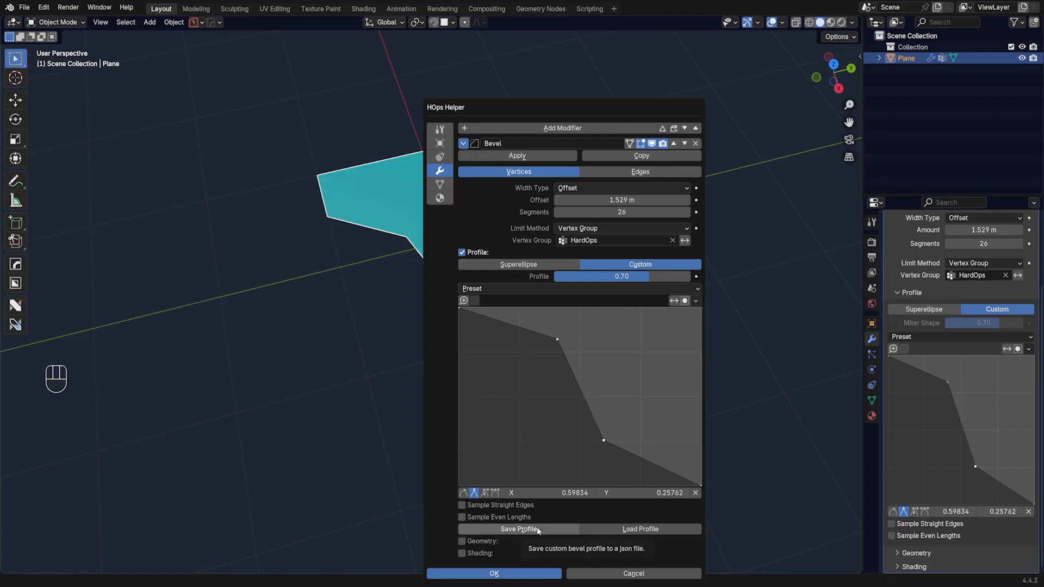
mouse_move(542, 537)
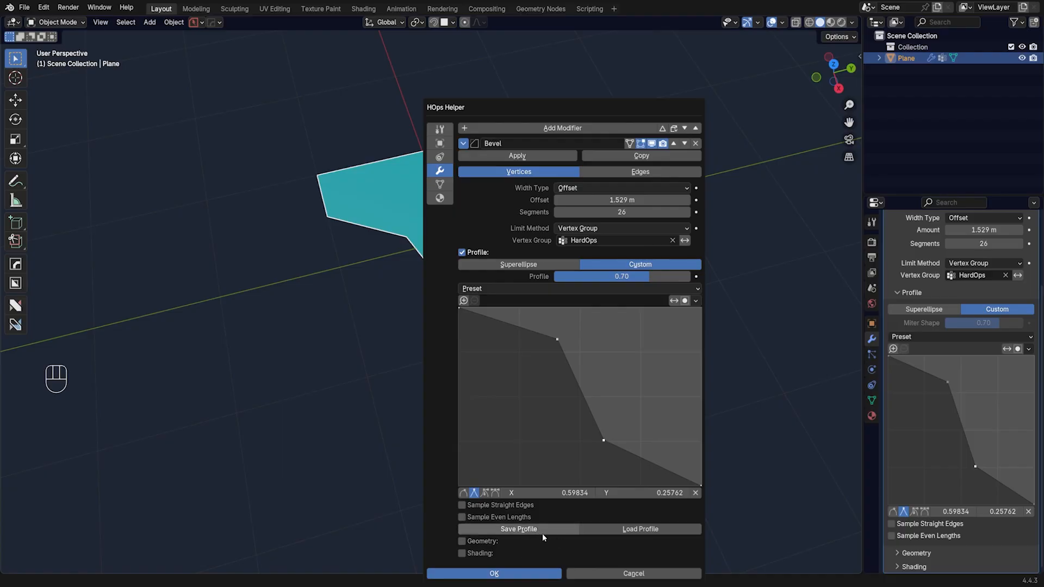
mouse_move(518, 528)
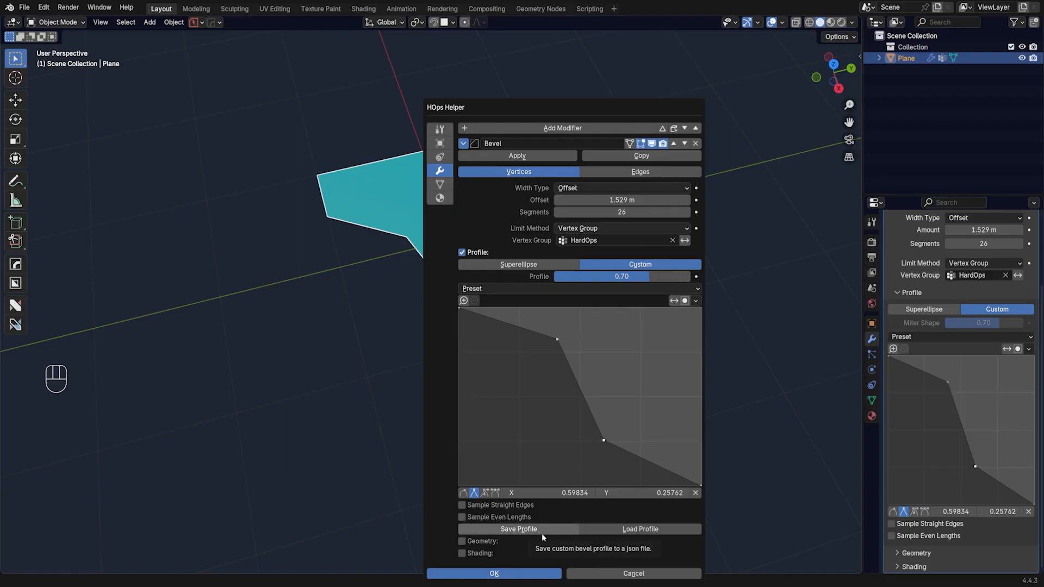
click(494, 573)
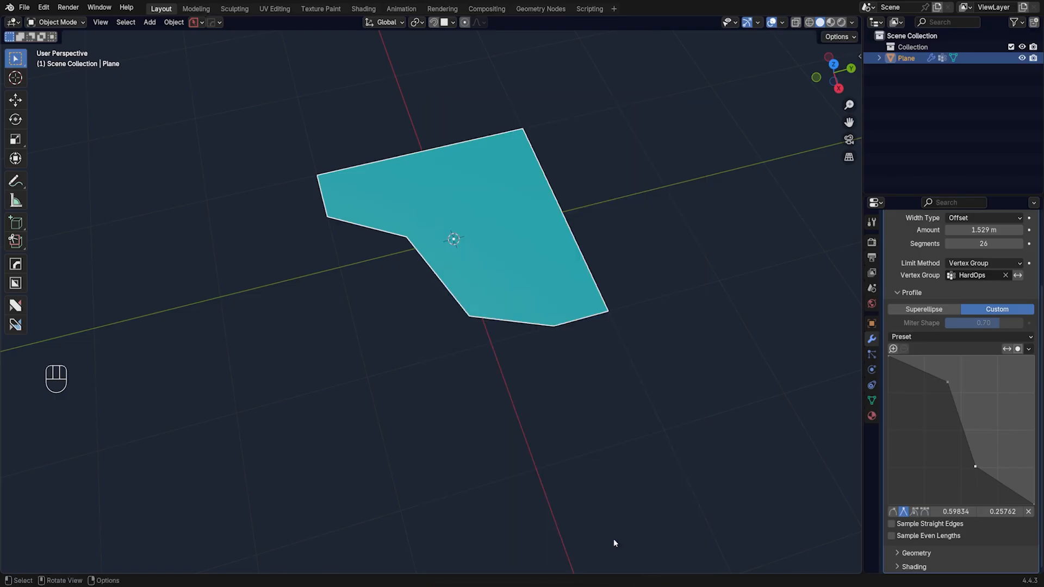
mouse_move(505, 274)
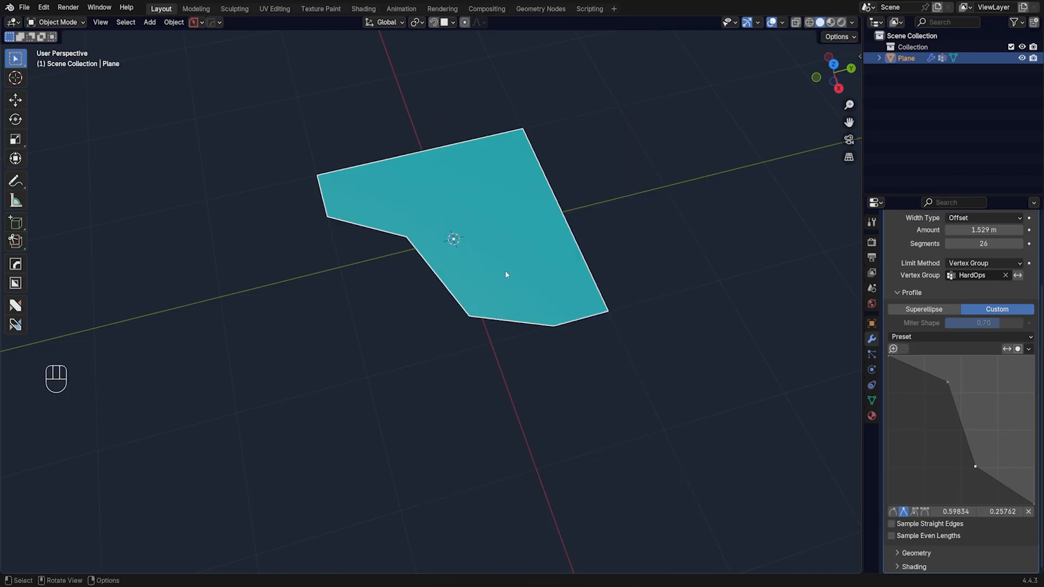
- Open HardOps Keymap/Prefs settings and check the Profile Folder path under Paths
key(q)
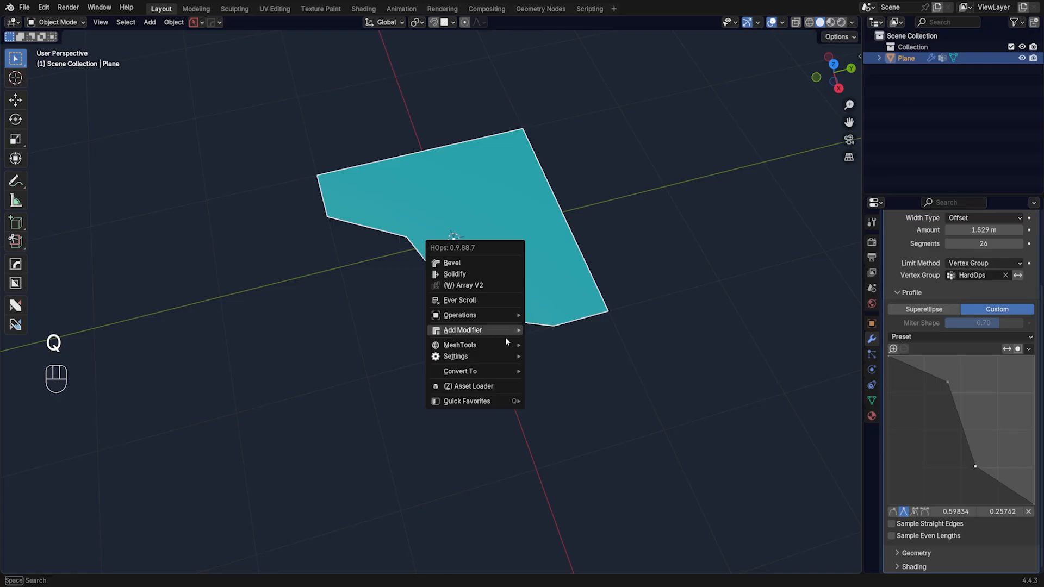
click(456, 356)
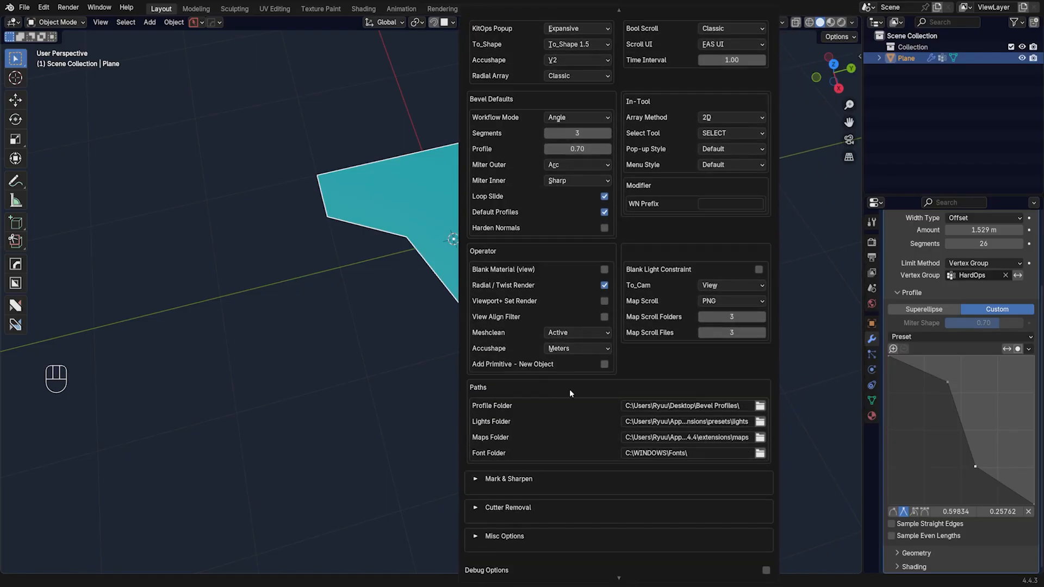
mouse_move(611, 399)
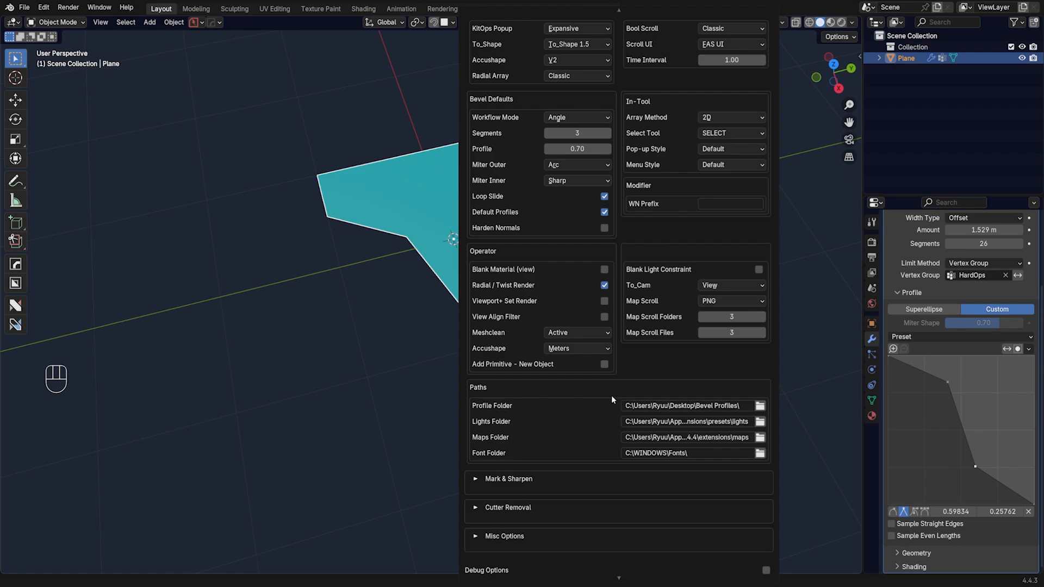
scroll(up, 3)
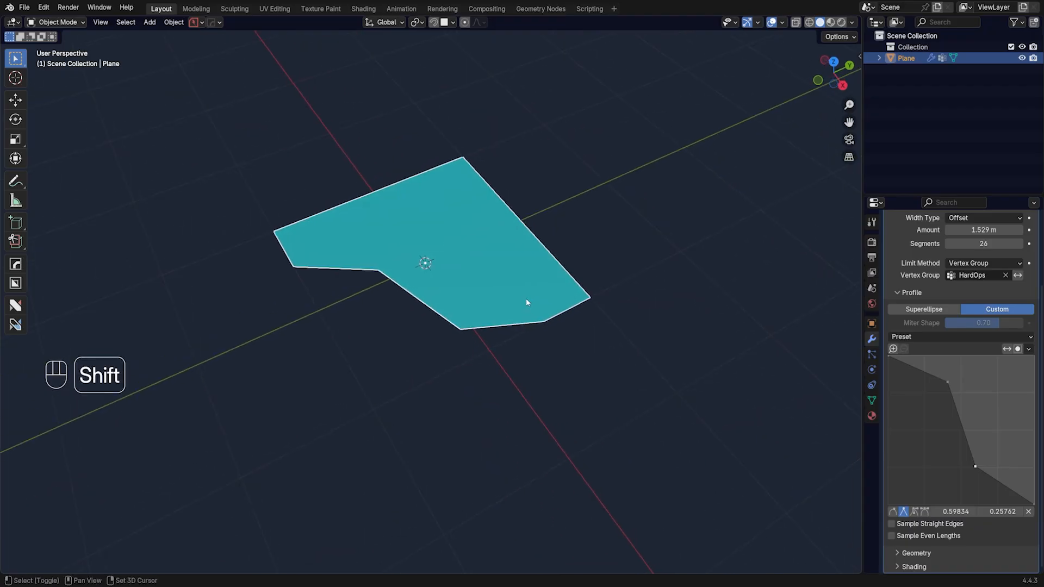
- Scroll through stored profiles in the HardOps bevel adjustment, then delete the plane
key(Q)
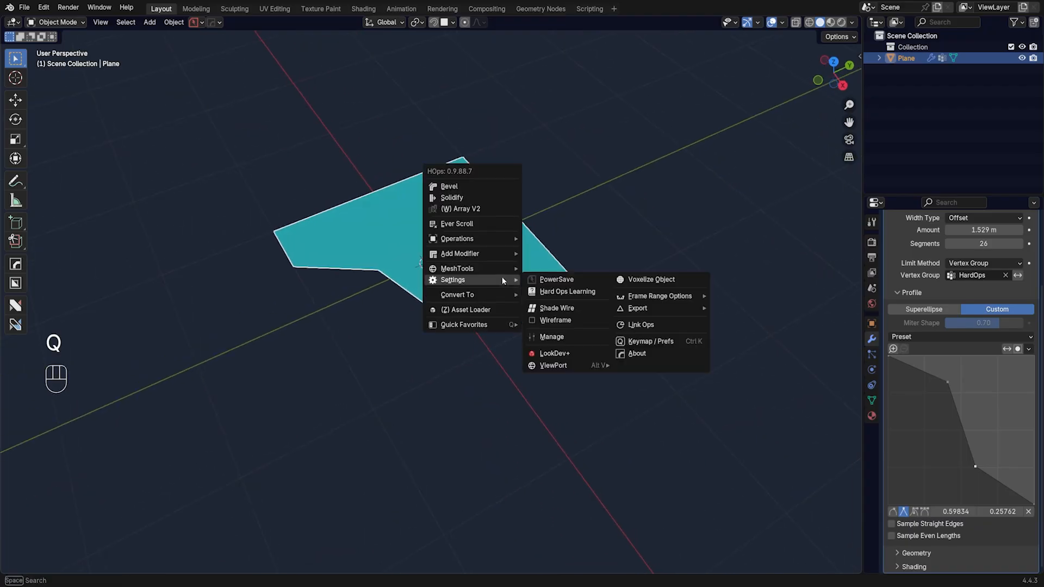
click(449, 185)
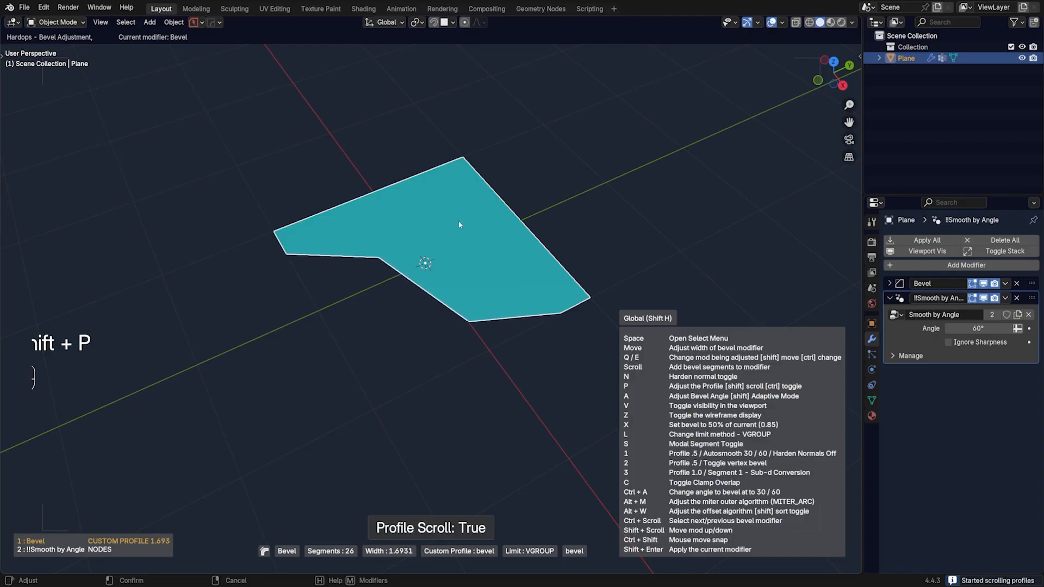
scroll(down, 3)
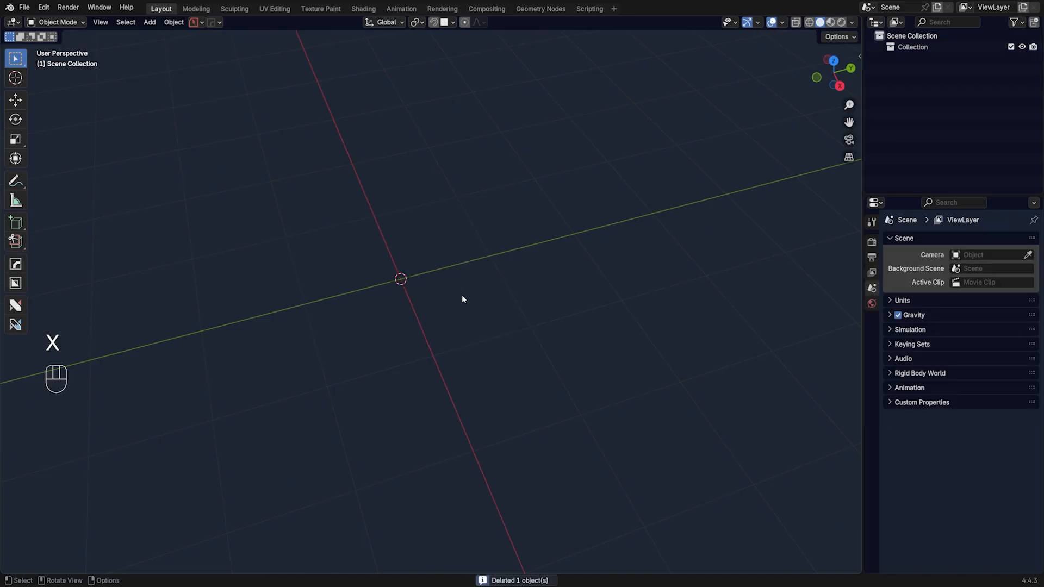
- Add a plane, delete half its vertices, and bevel its corner with the custom profile
key(shift+a)
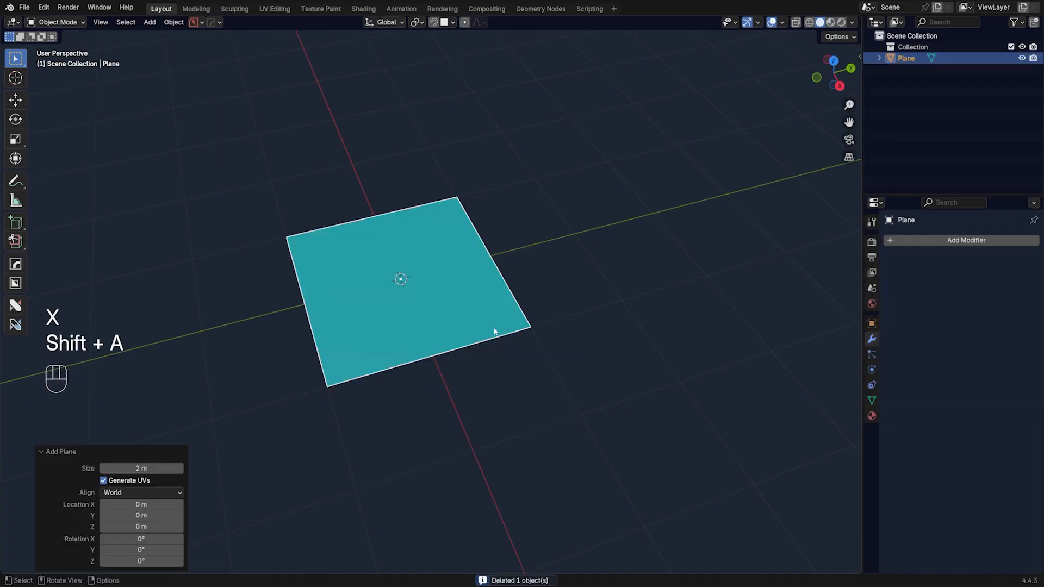
key(Tab)
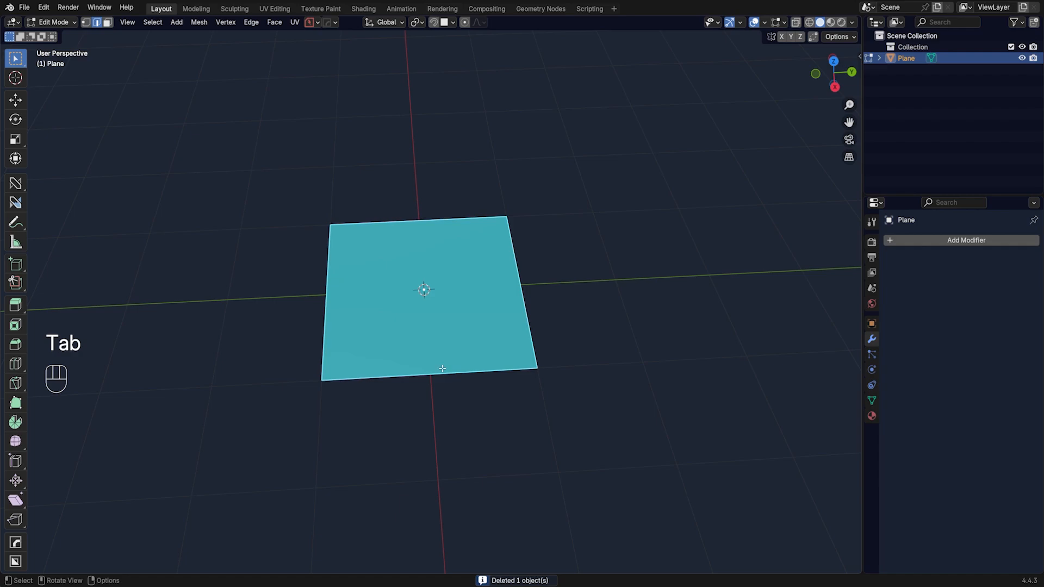
key(ctrl+r)
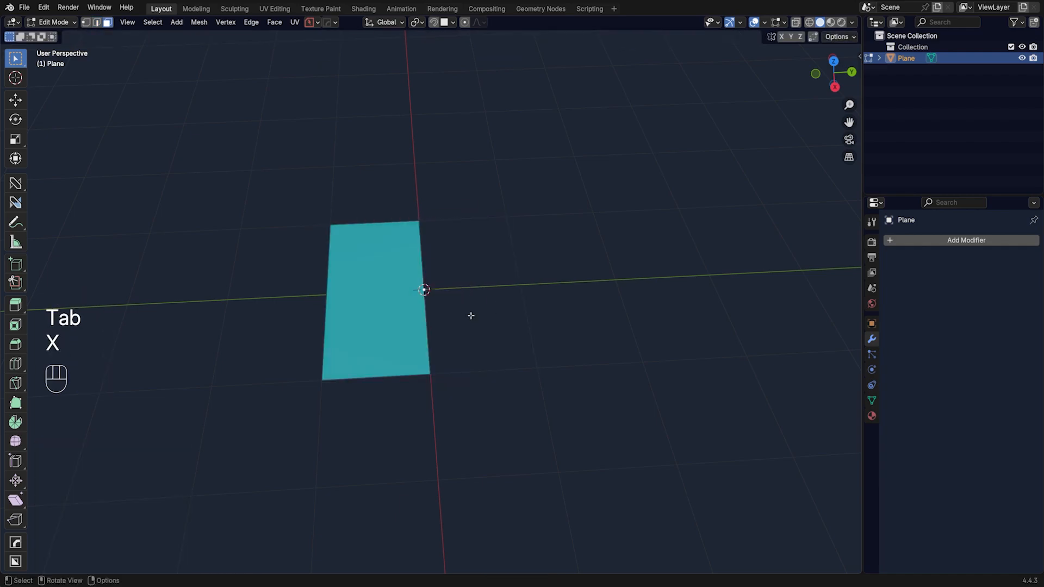
key(q)
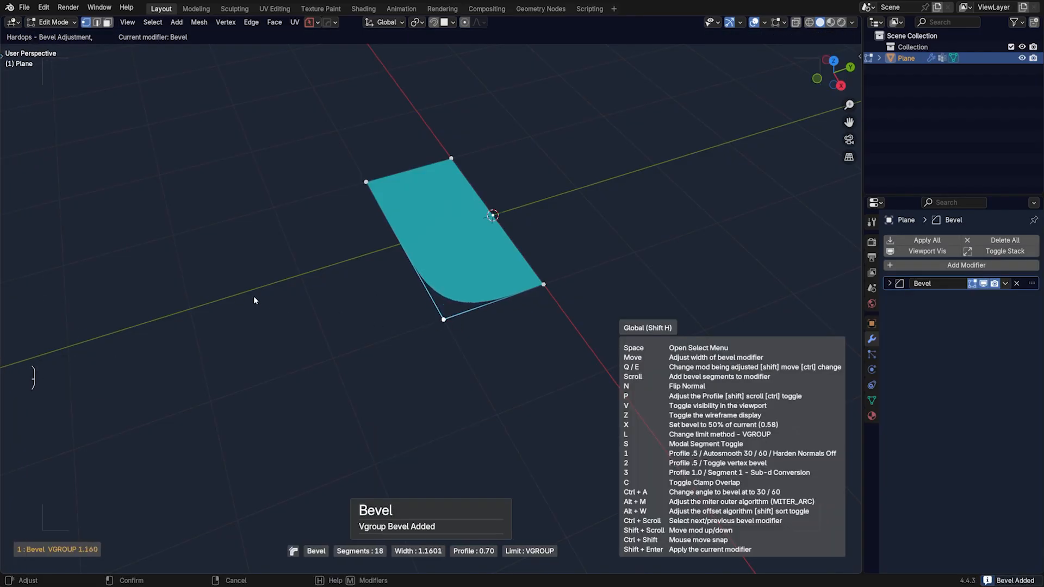
click(505, 344)
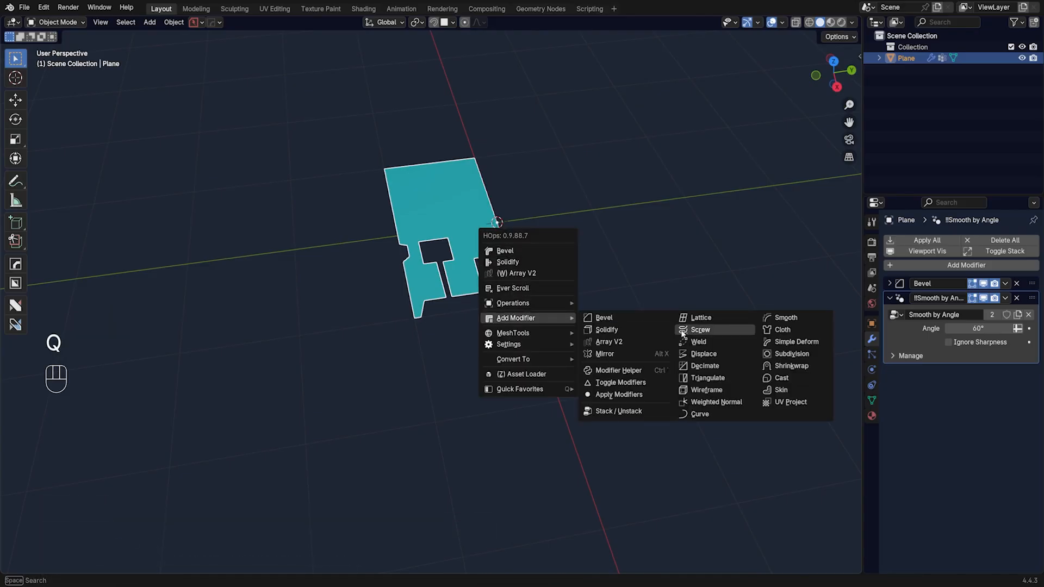
- Add a HardOps Screw modifier, switch its lathe axis, and confirm the bevel profile
click(699, 329)
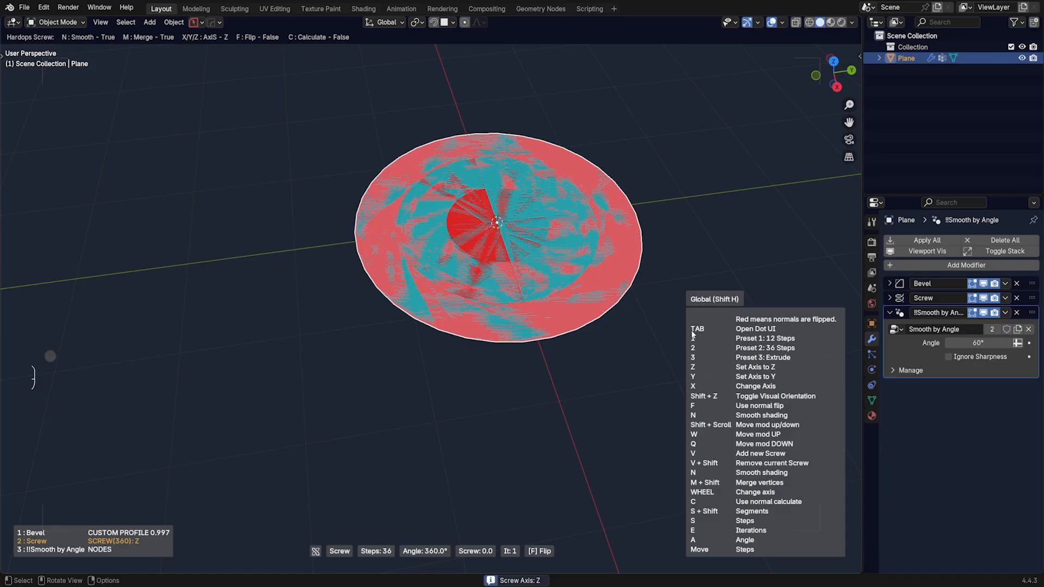
key(x)
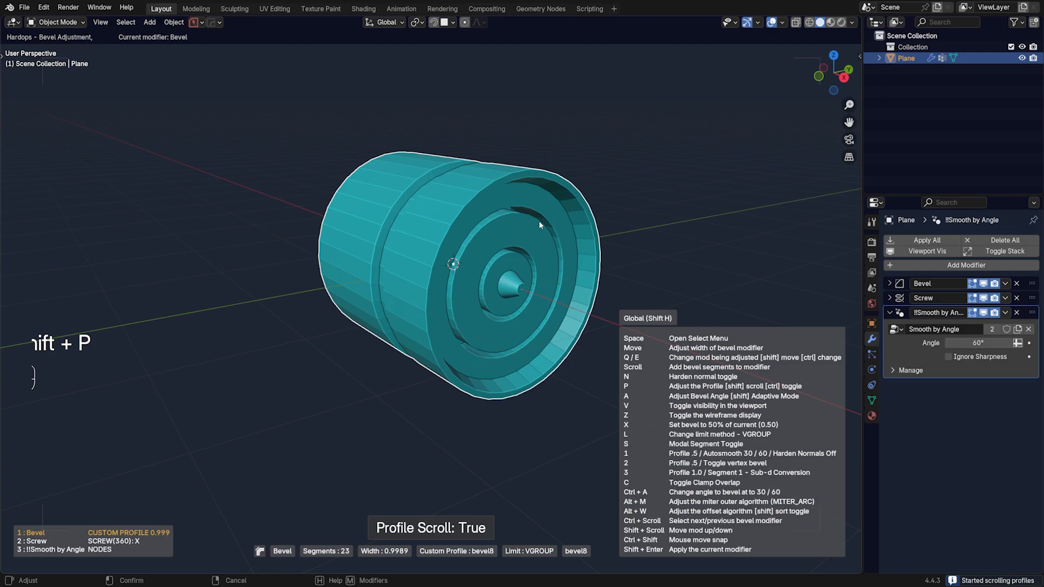
scroll(down, 3)
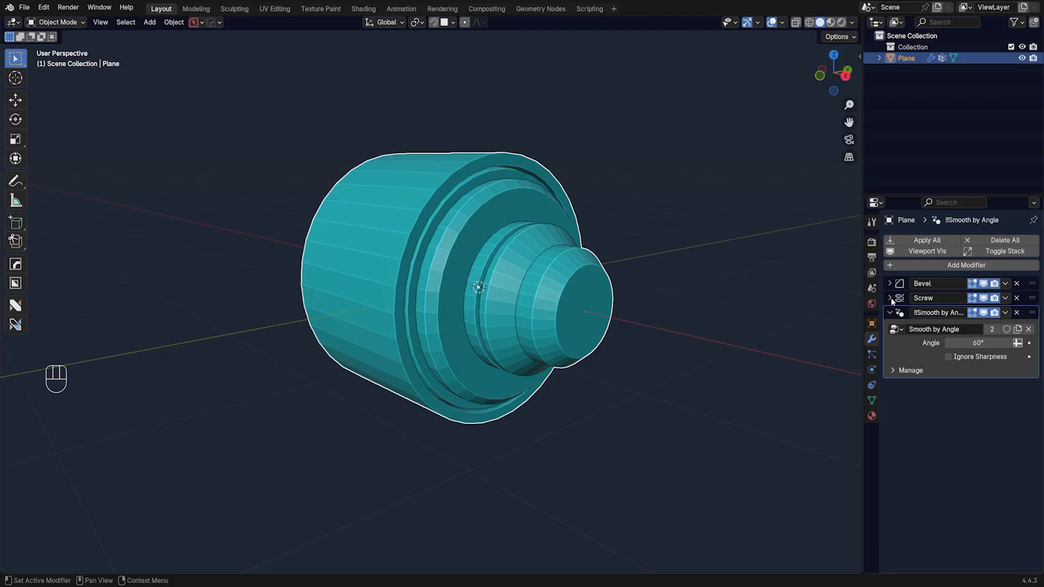
- Set the Screw modifier's viewport steps to 100 and view the part orthographically
click(890, 298)
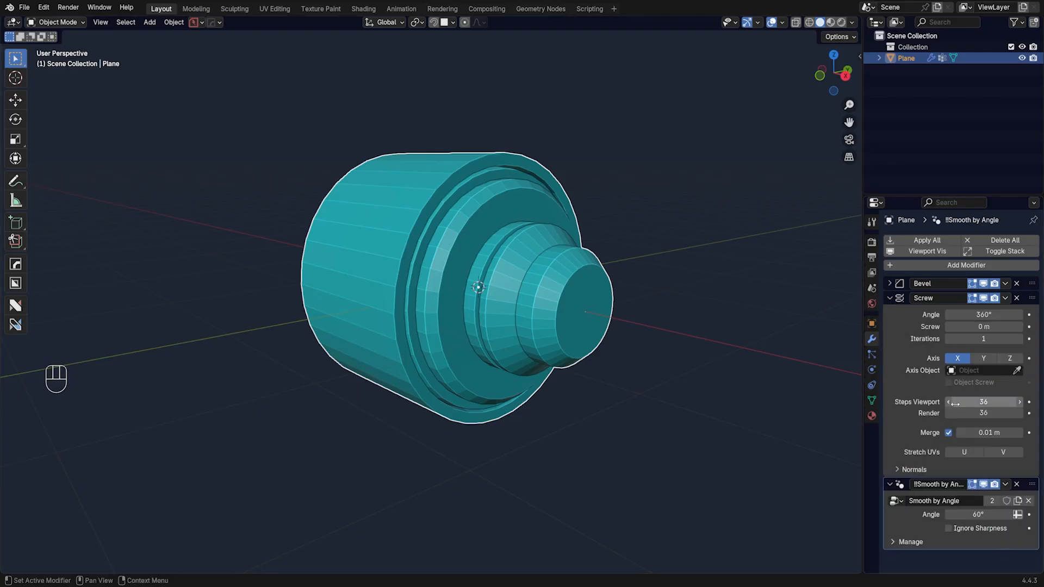
drag(959, 401, 991, 401)
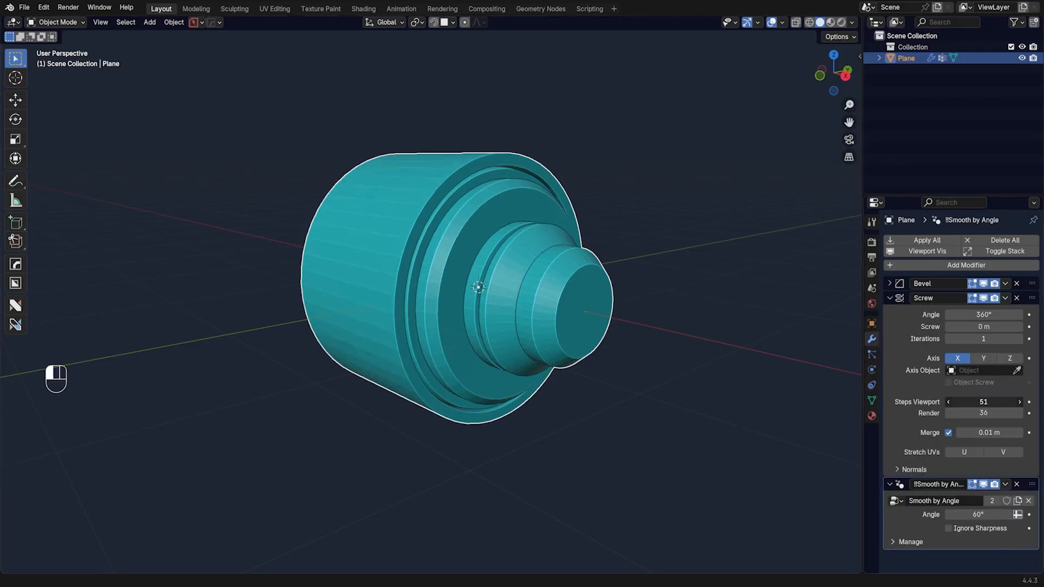
drag(983, 401, 999, 401)
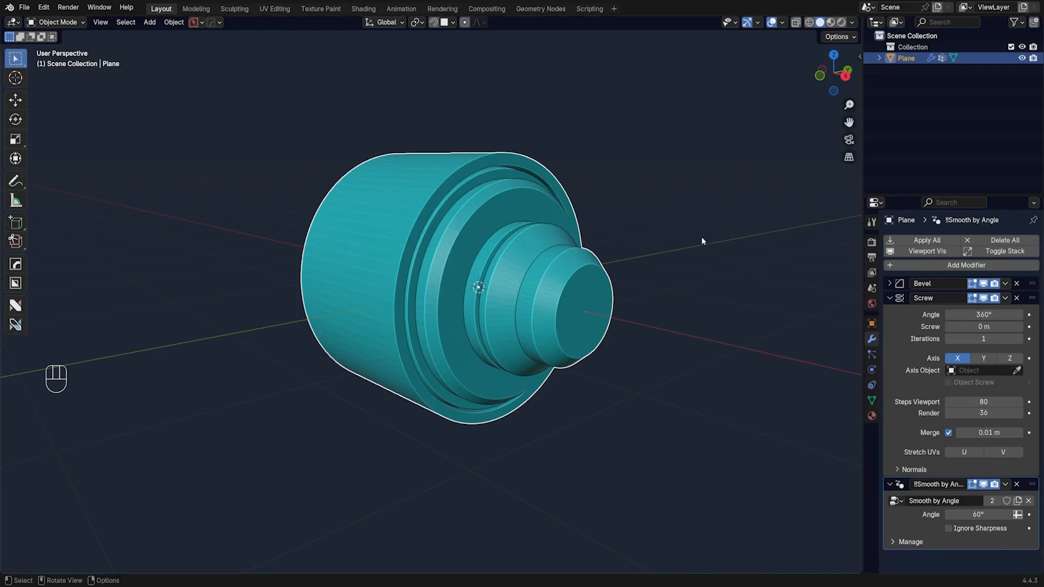
key(KP_5)
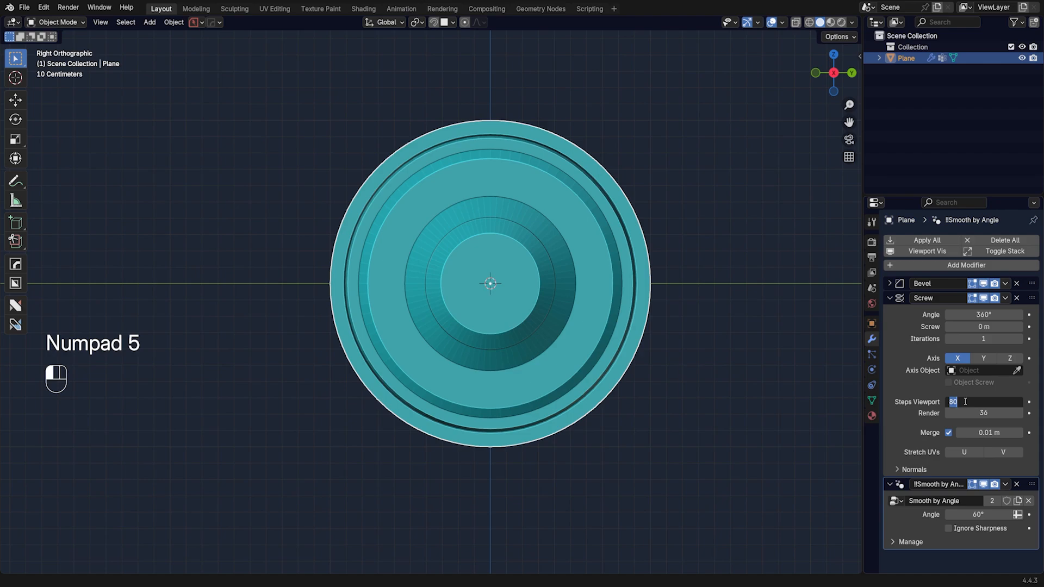
text(100)
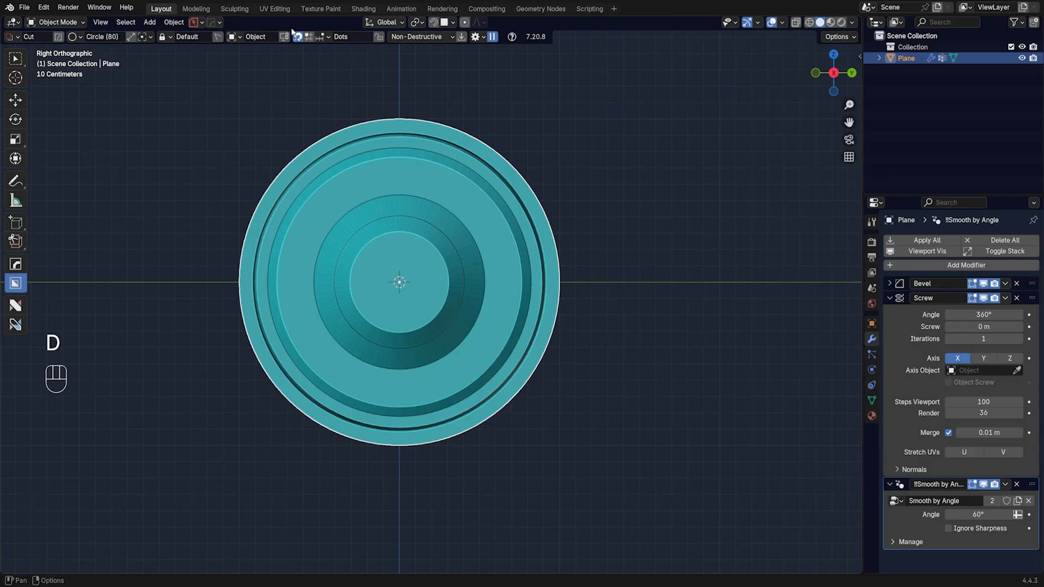
- Sink a thin solidified circular BoxCutter ring into the knob's front face
key(ctrl)
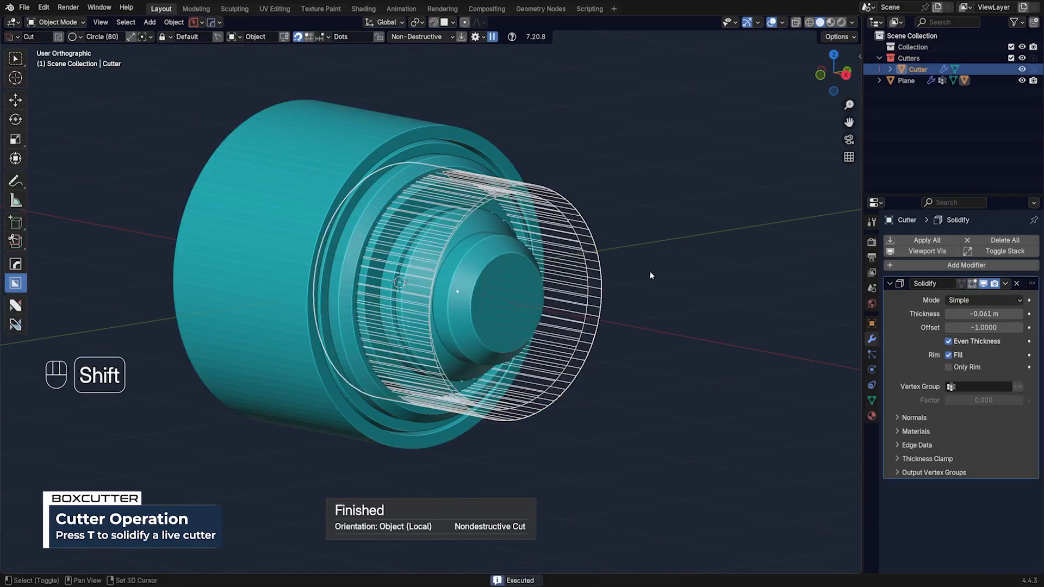
key(s)
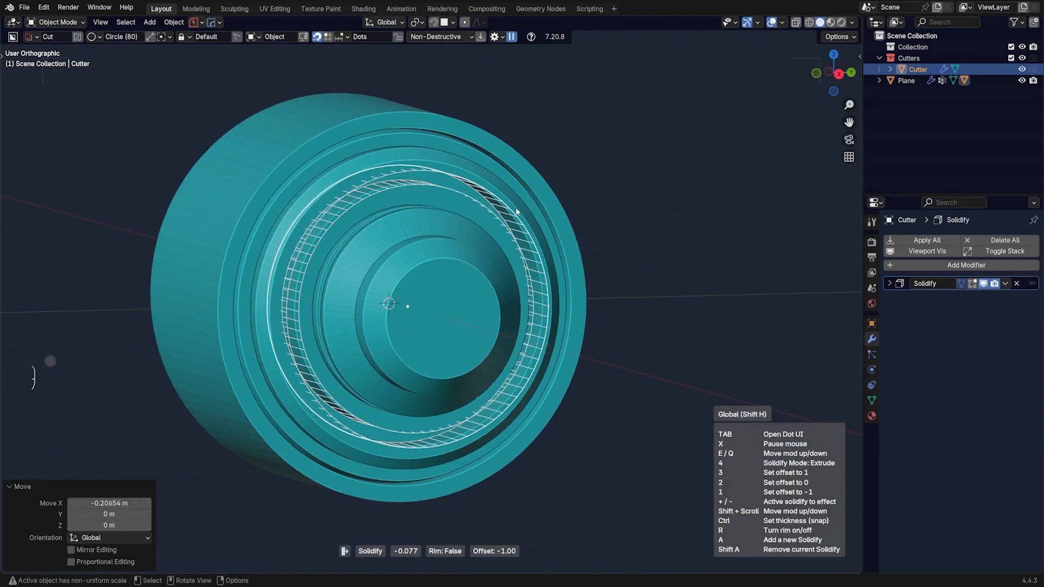
key(s)
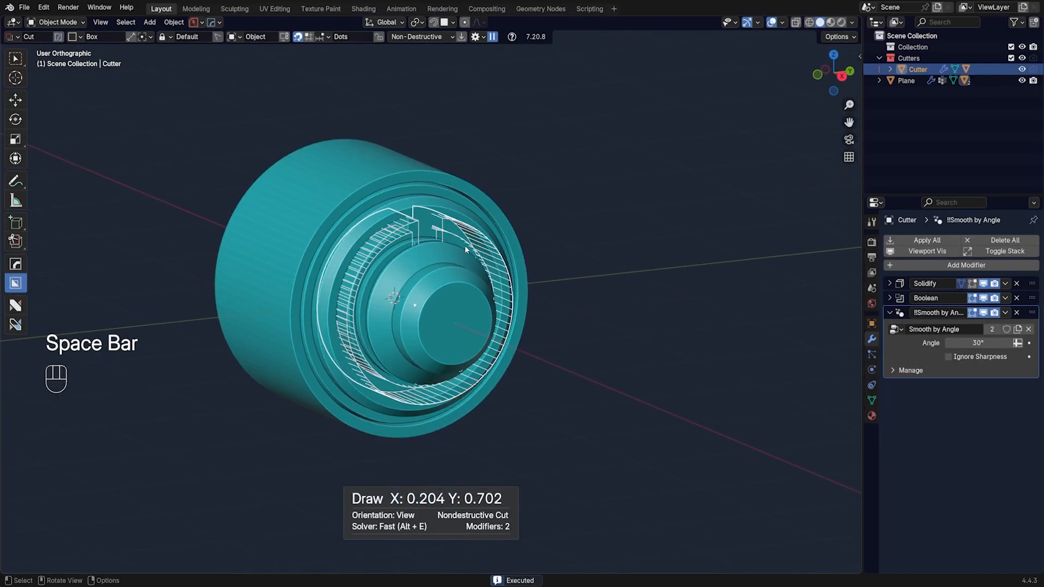
- Draw a box notch cutter and radially array it around the ring groove
key(q)
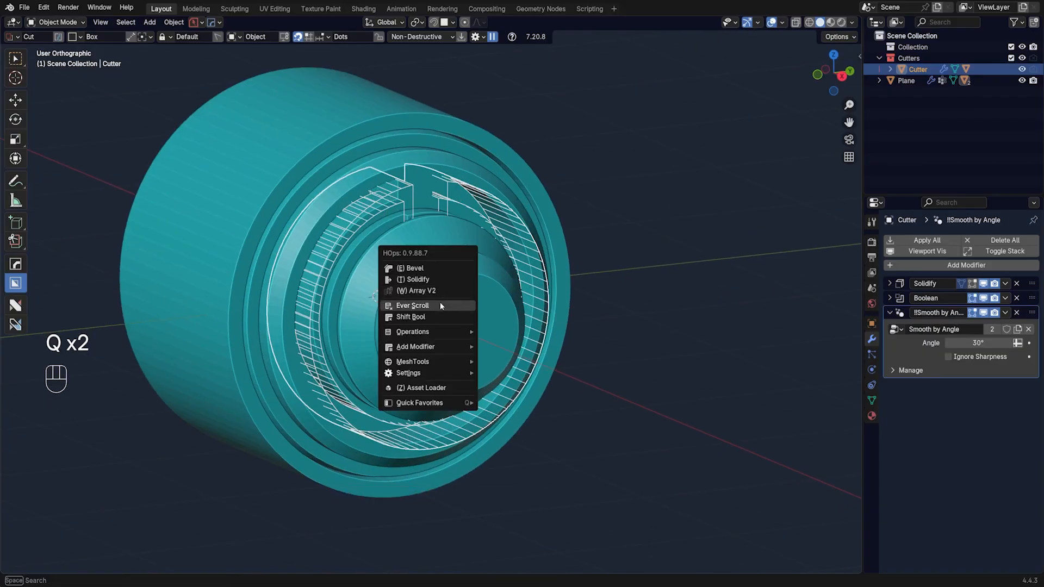
click(413, 305)
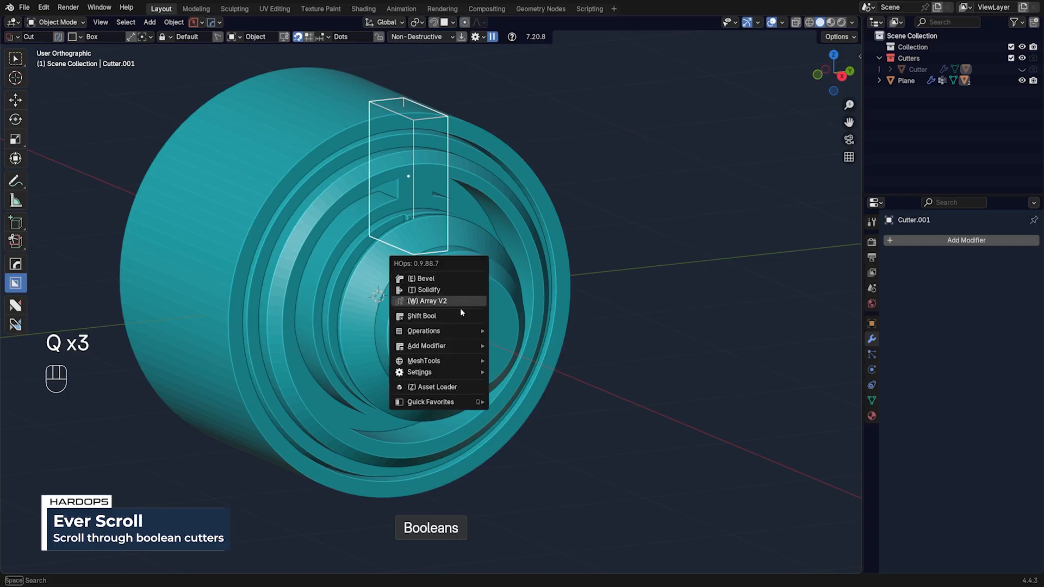
mouse_move(423, 360)
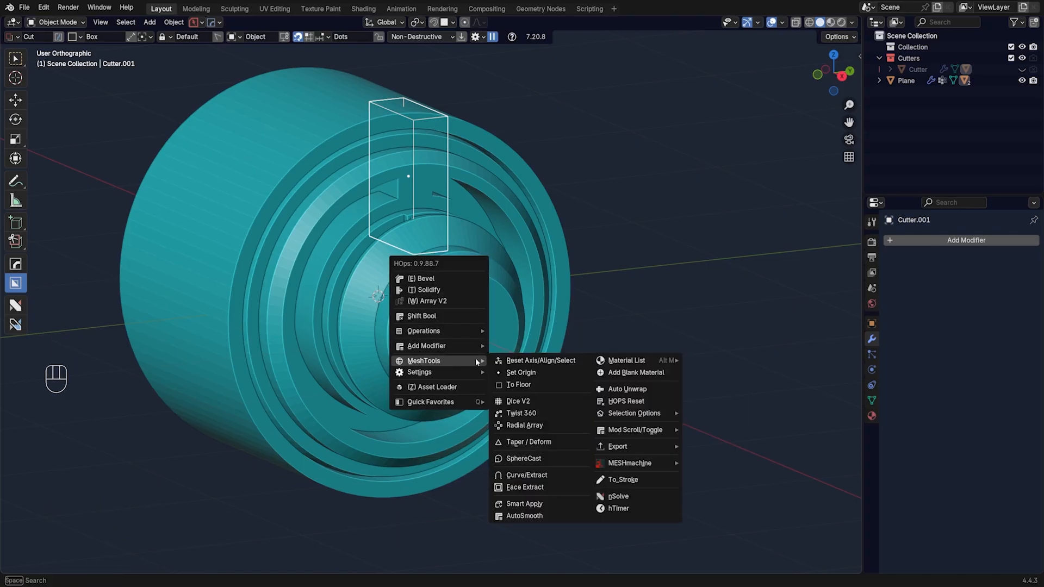
click(525, 425)
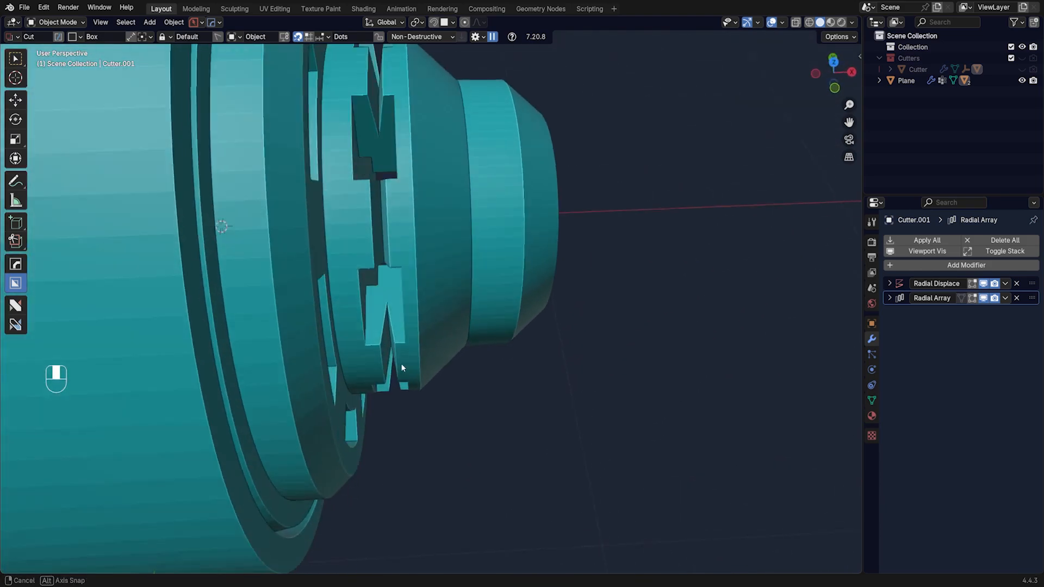
- Add a Bevel.001 modifier to the Plane after its boolean
key(q)
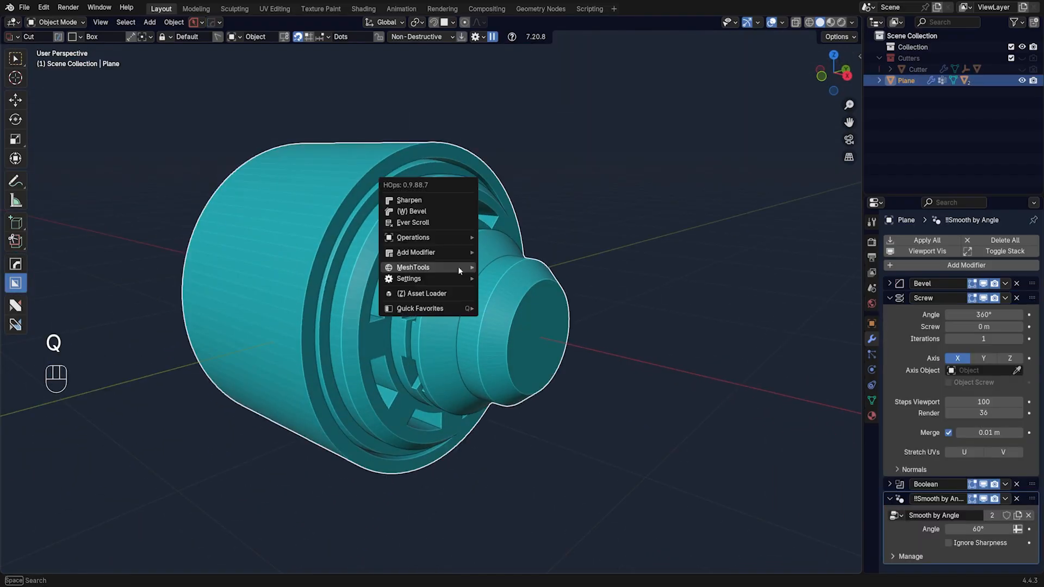
click(413, 211)
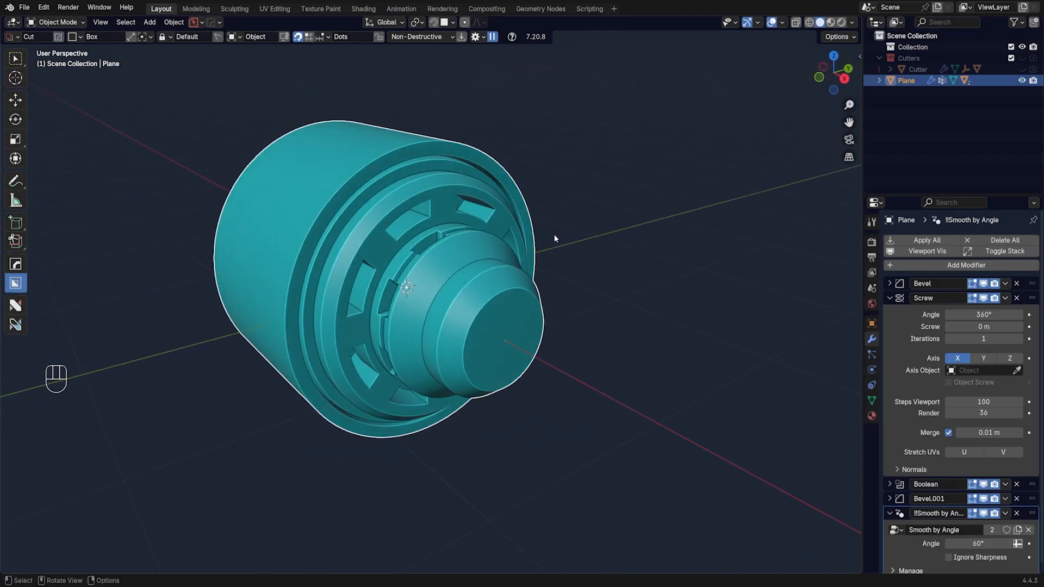
- Save the knob's 16-segment custom bevel profile from the HardOps helper
key(ctrl+`)
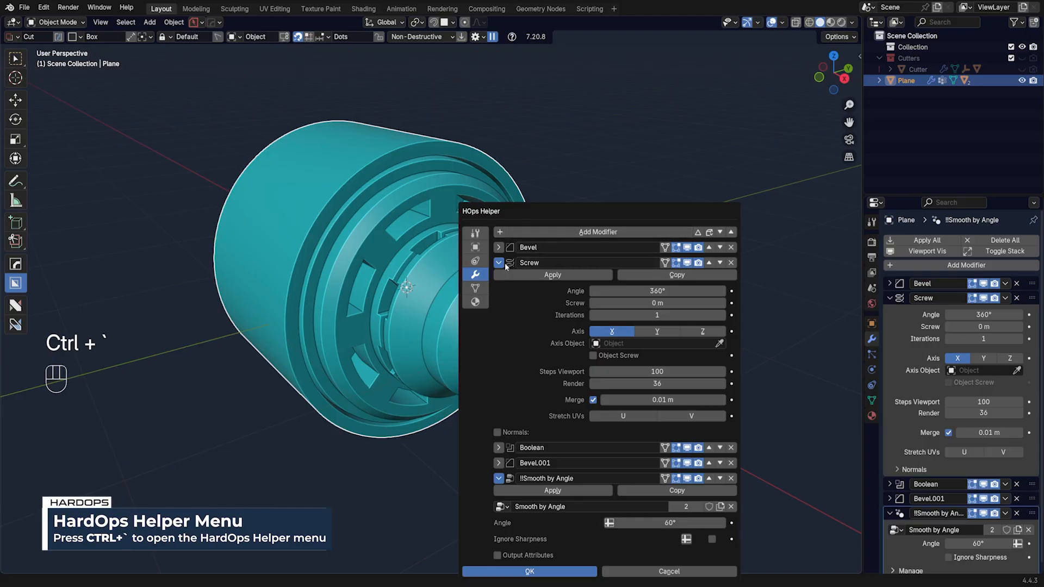
mouse_move(475, 275)
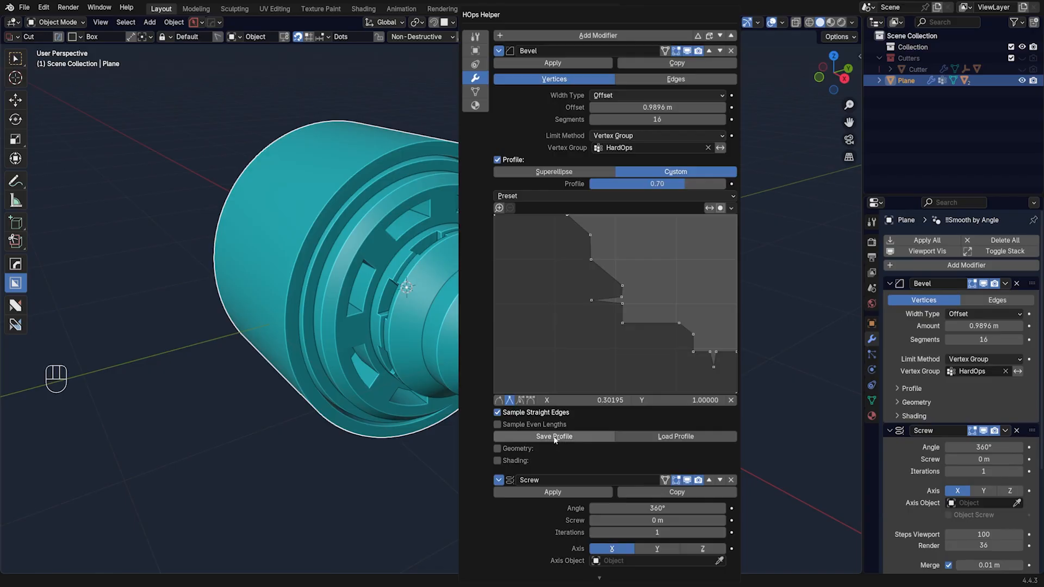
mouse_move(582, 290)
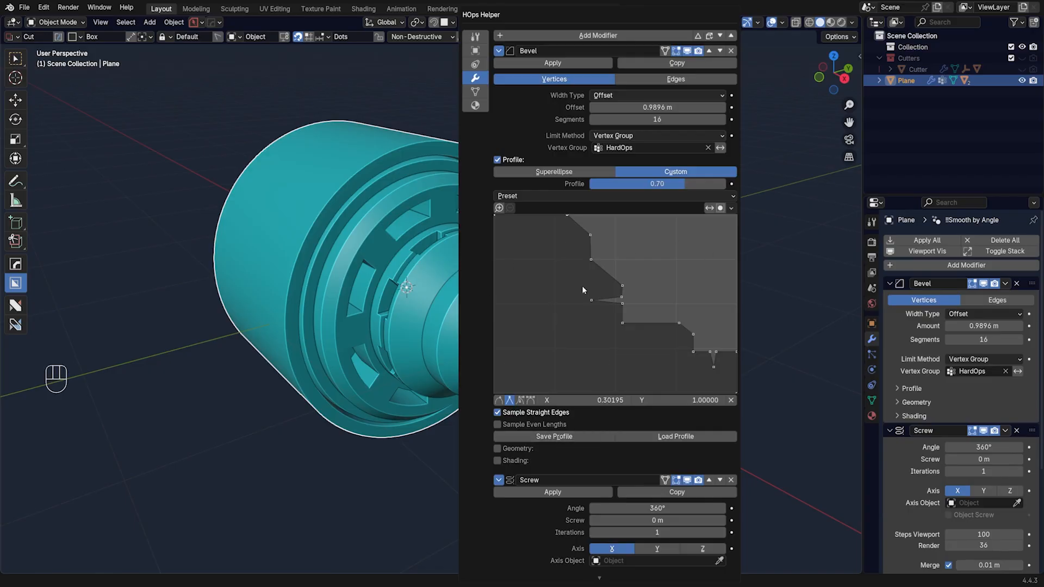
key(q)
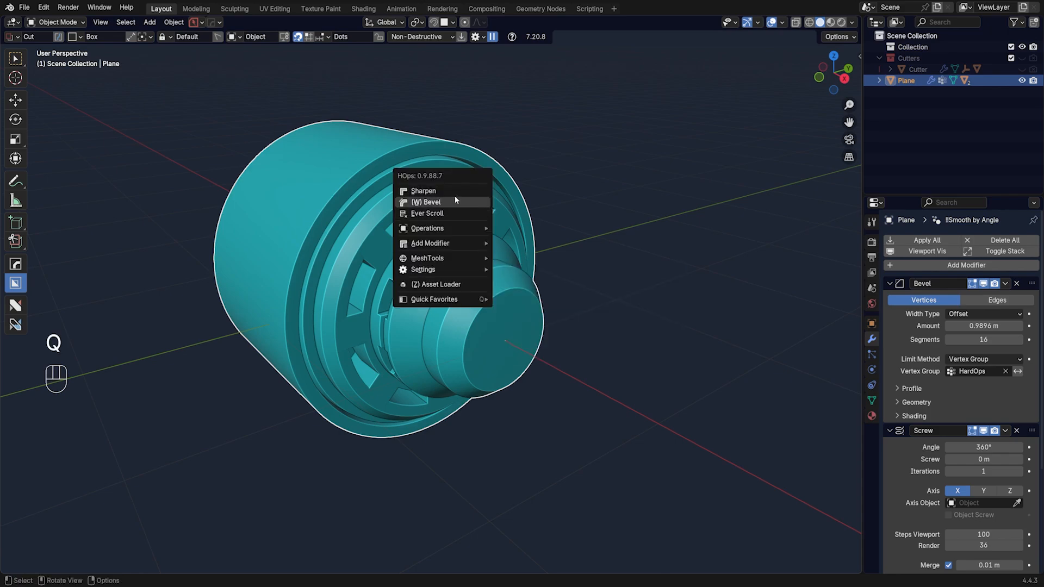
- Browse BoxCutter's behavior, collection, shape and input settings in its panel
click(429, 202)
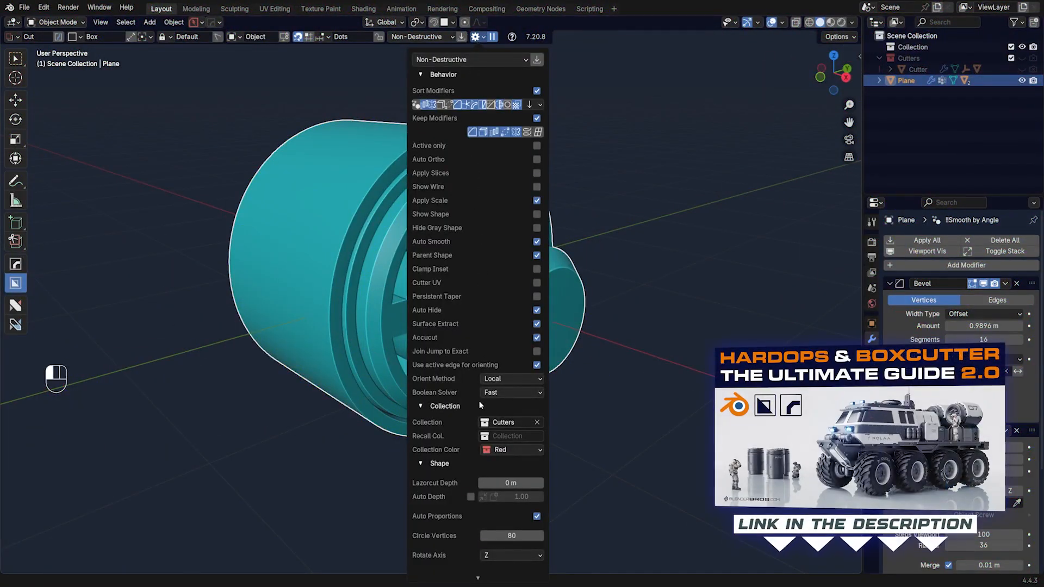
scroll(down, 3)
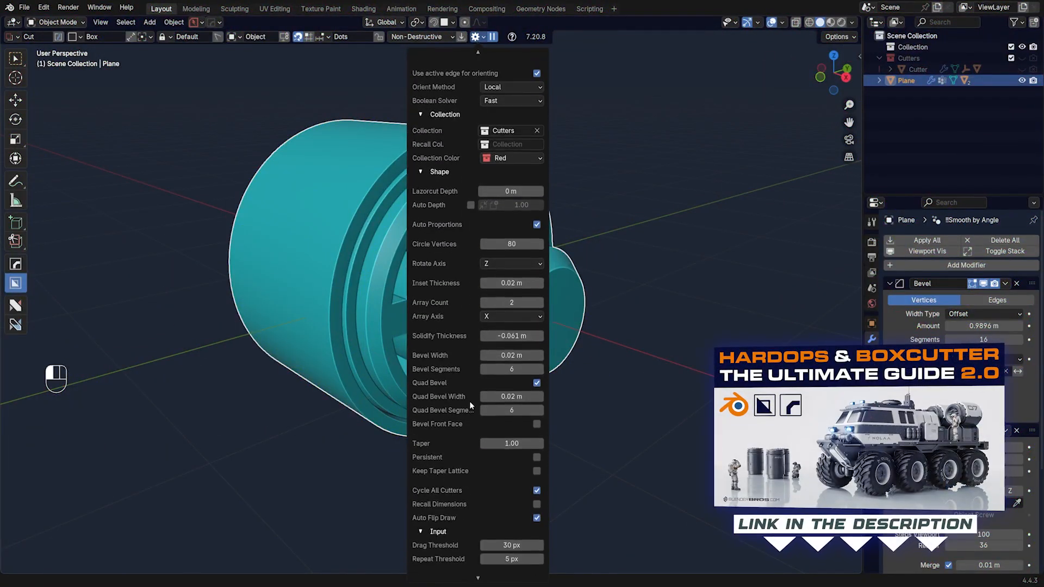
scroll(down, 3)
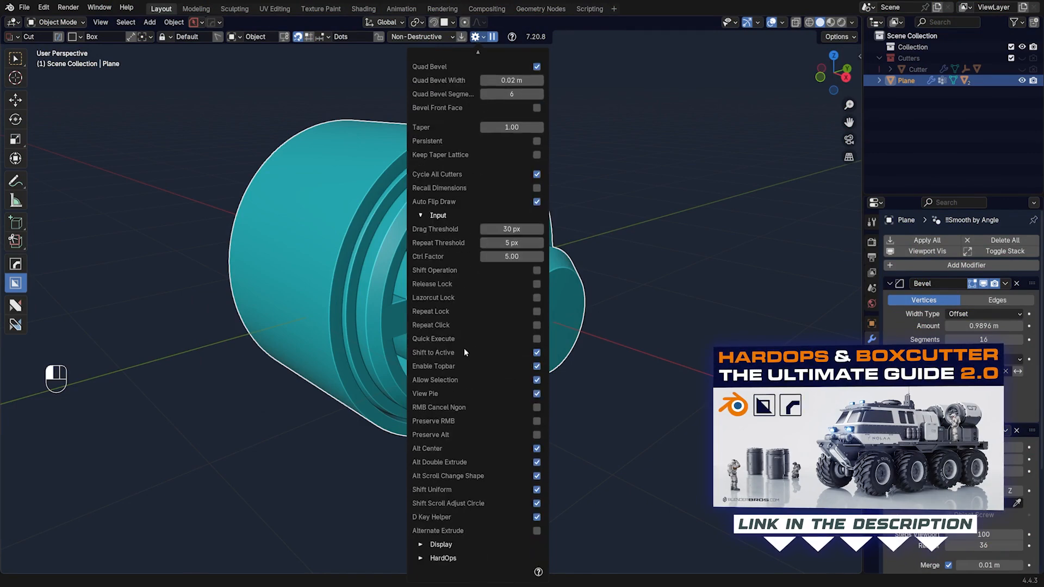